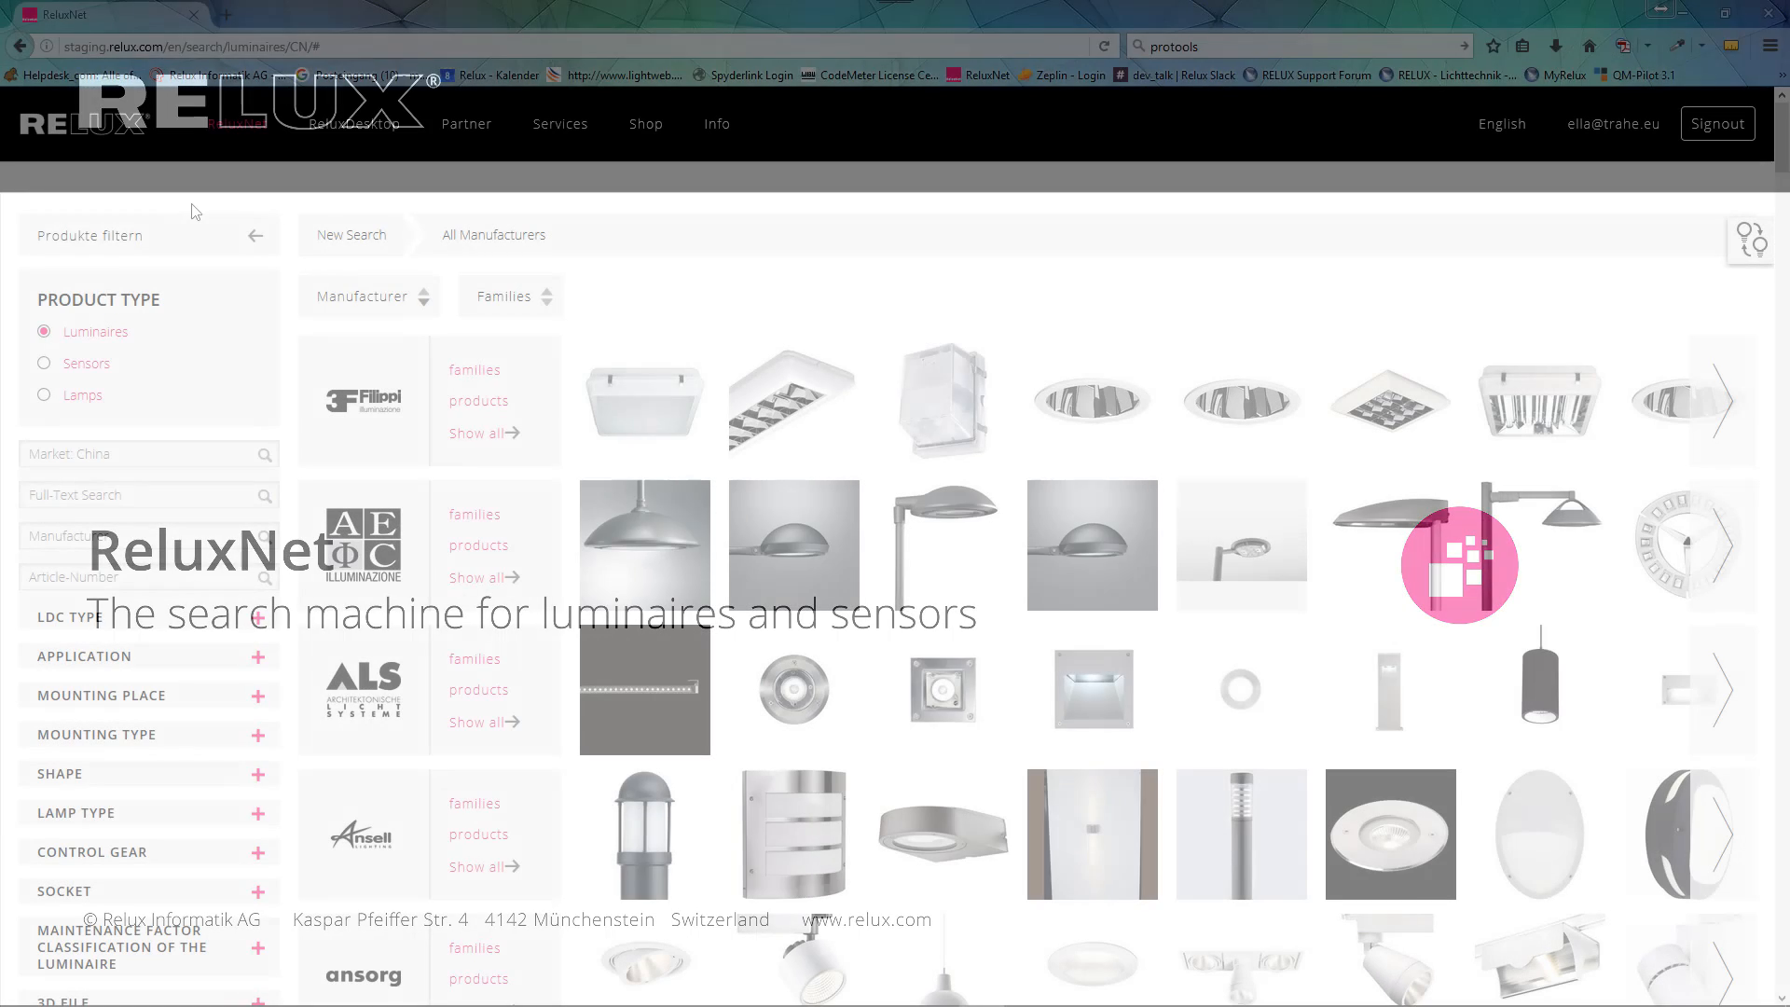
Step: Filter the search to ceiling recessed LED luminaires and view the Ansorg Cardo lamp type table
scroll("down", 3)
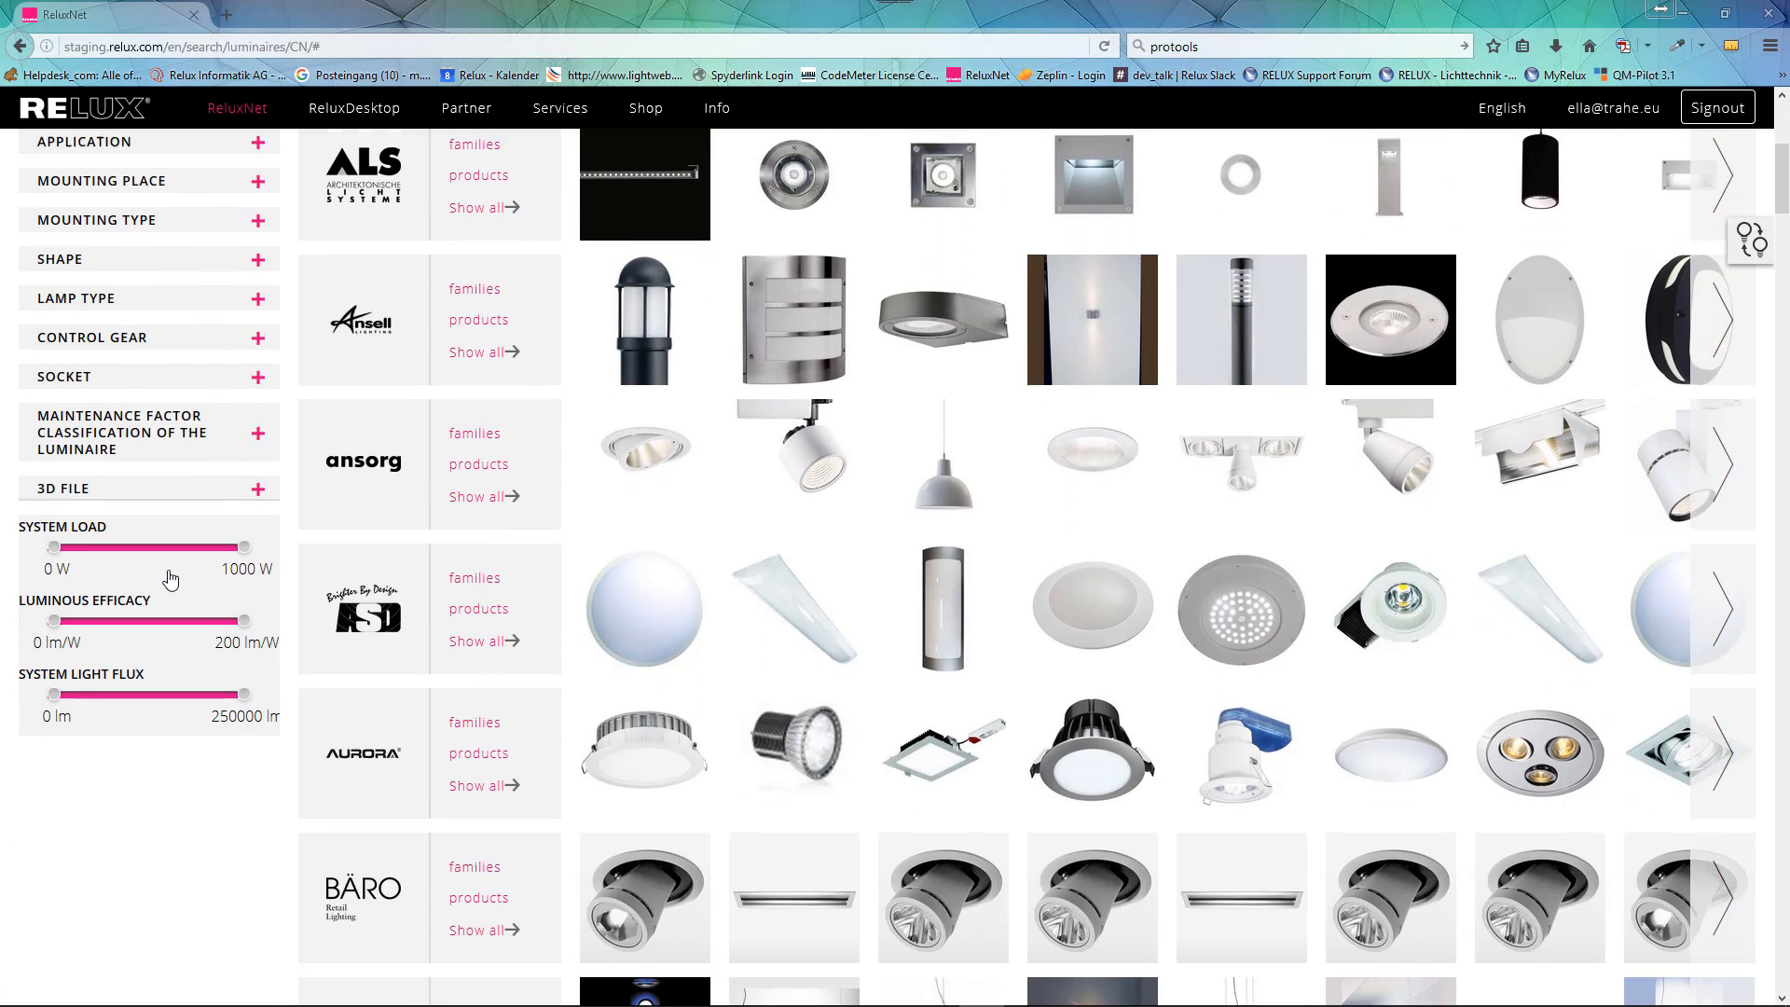
left_click(103, 163)
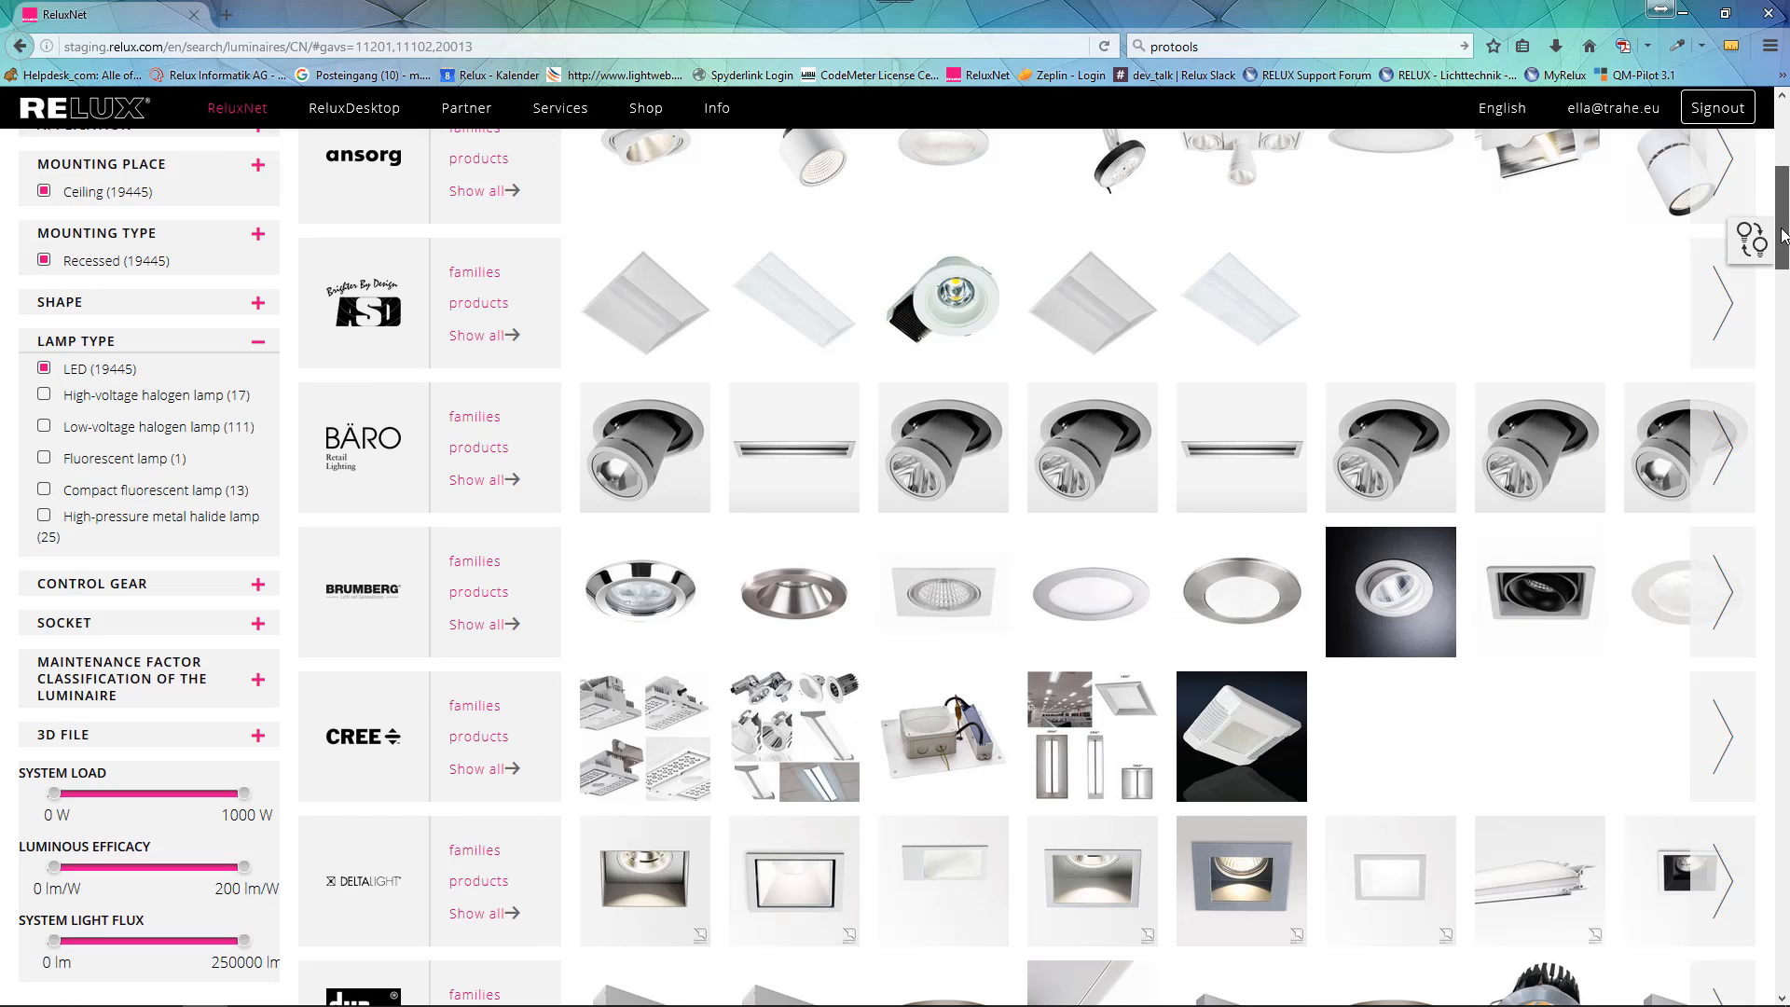
scroll("up", 3)
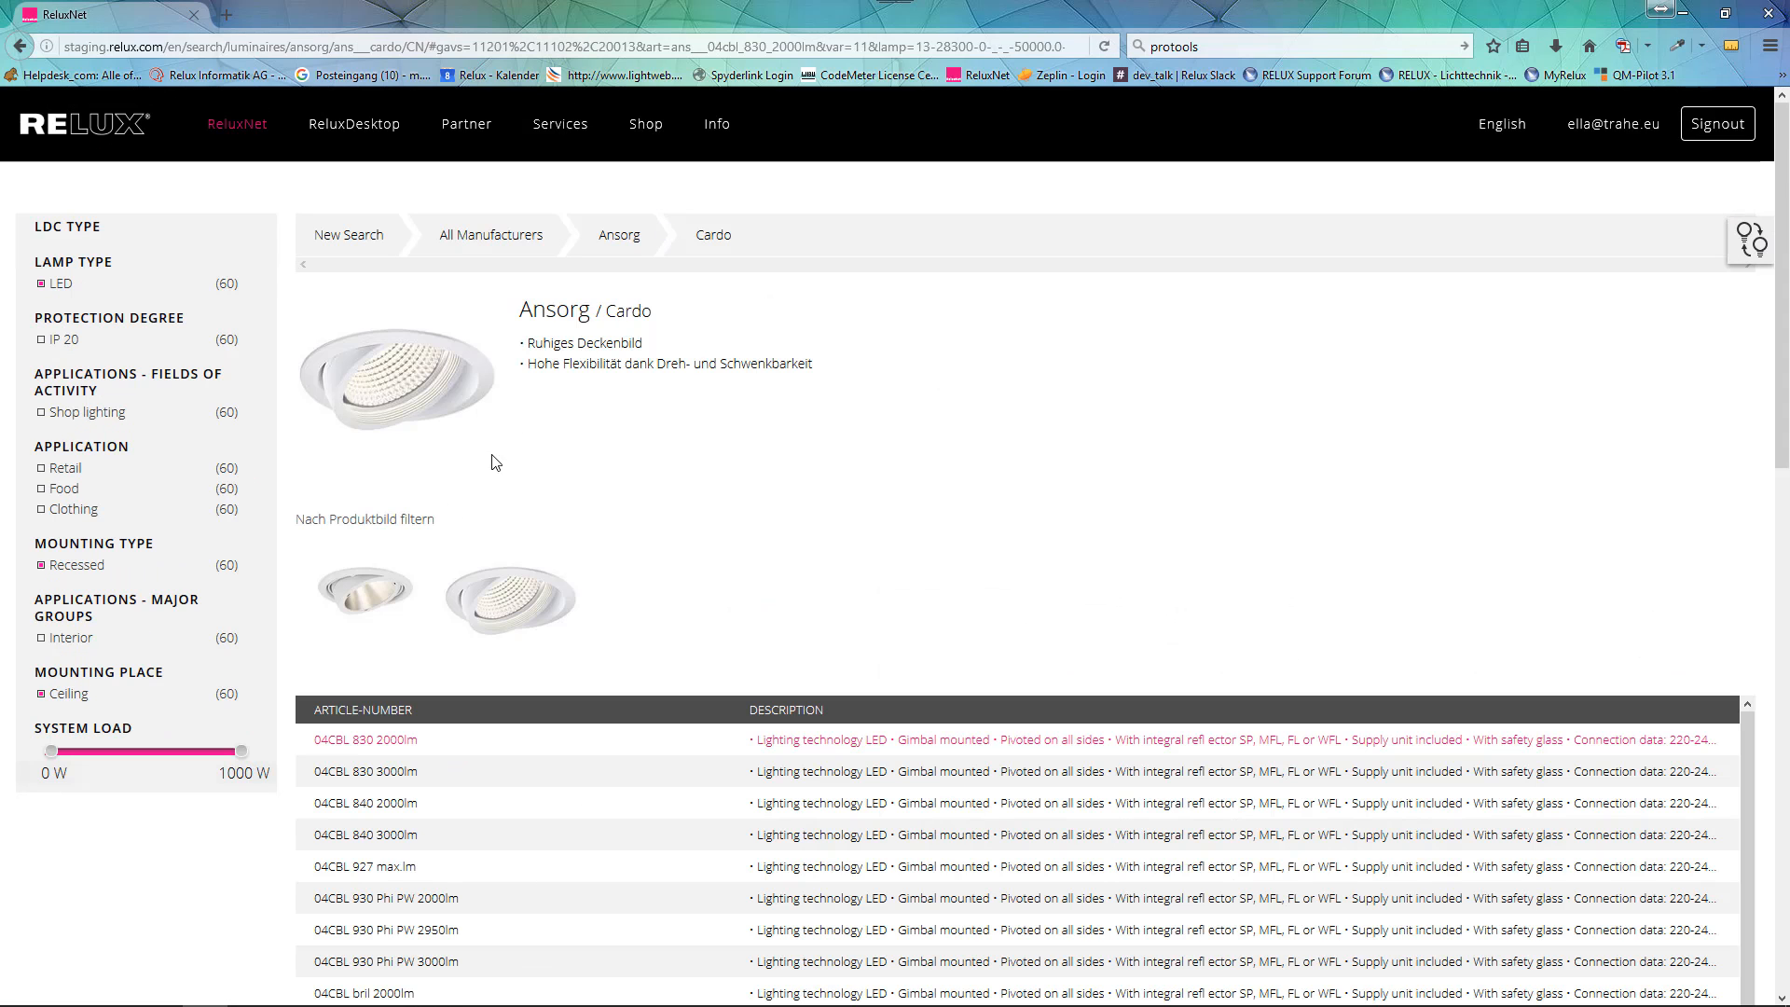
scroll("down", 3)
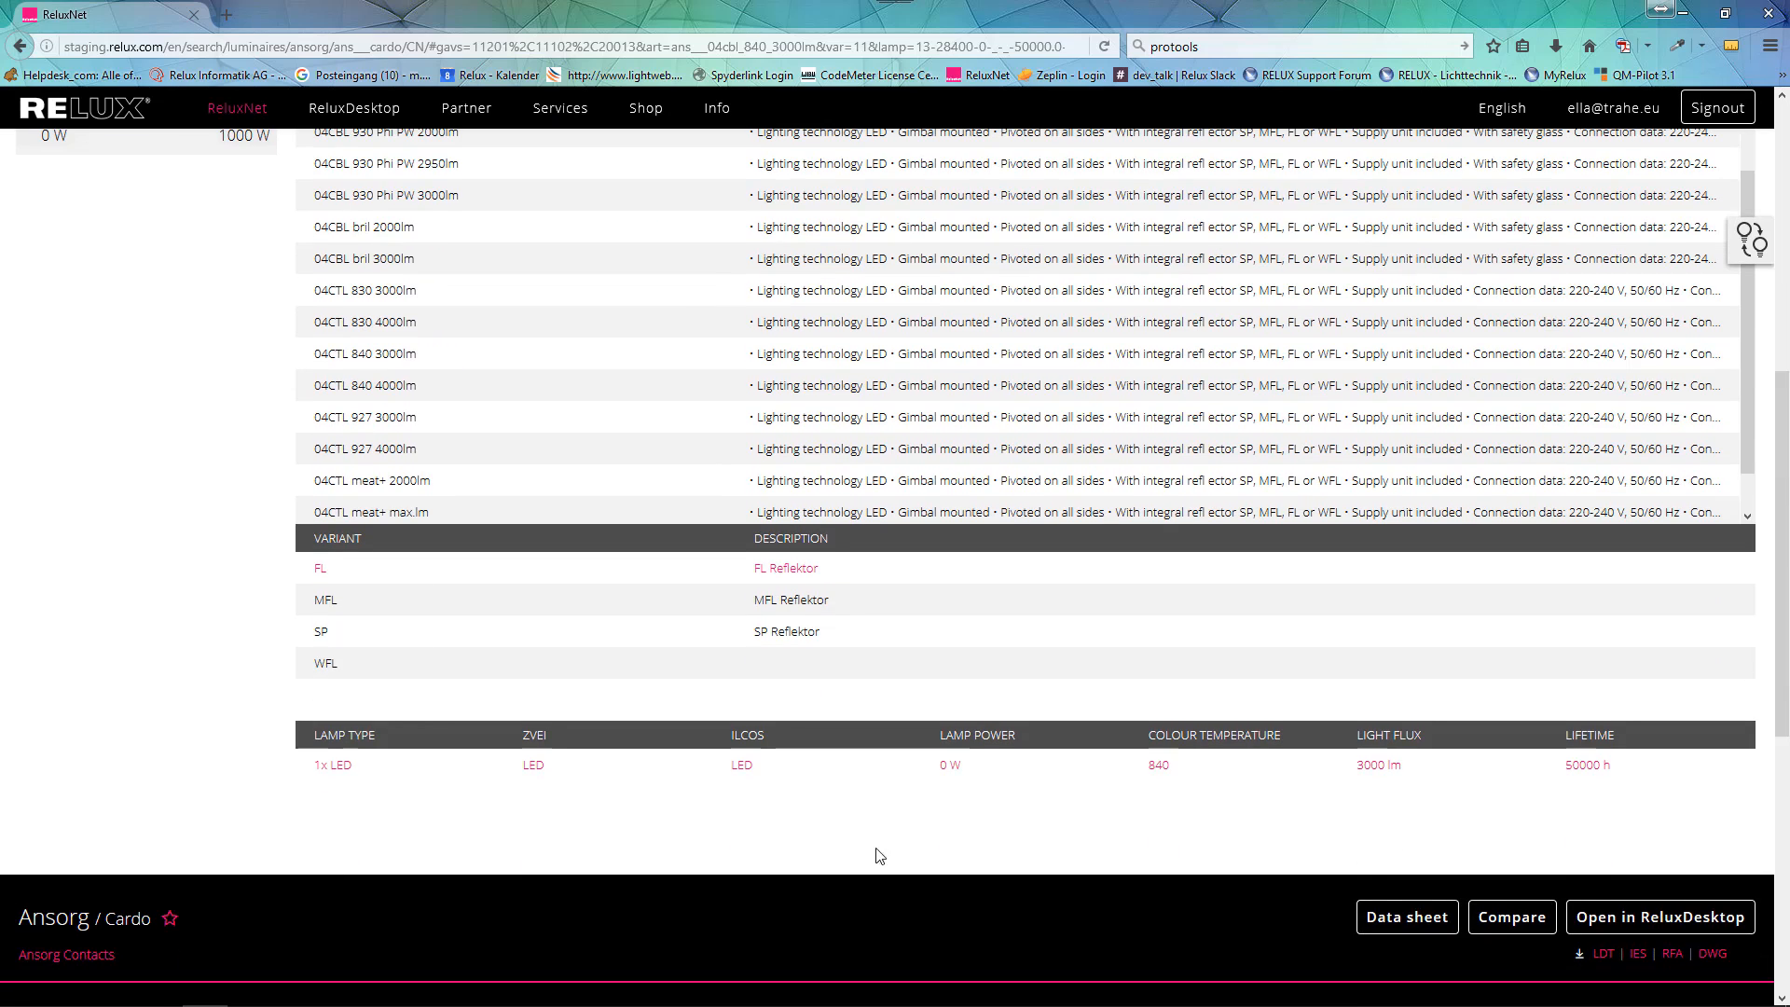
mouse_move(1210, 764)
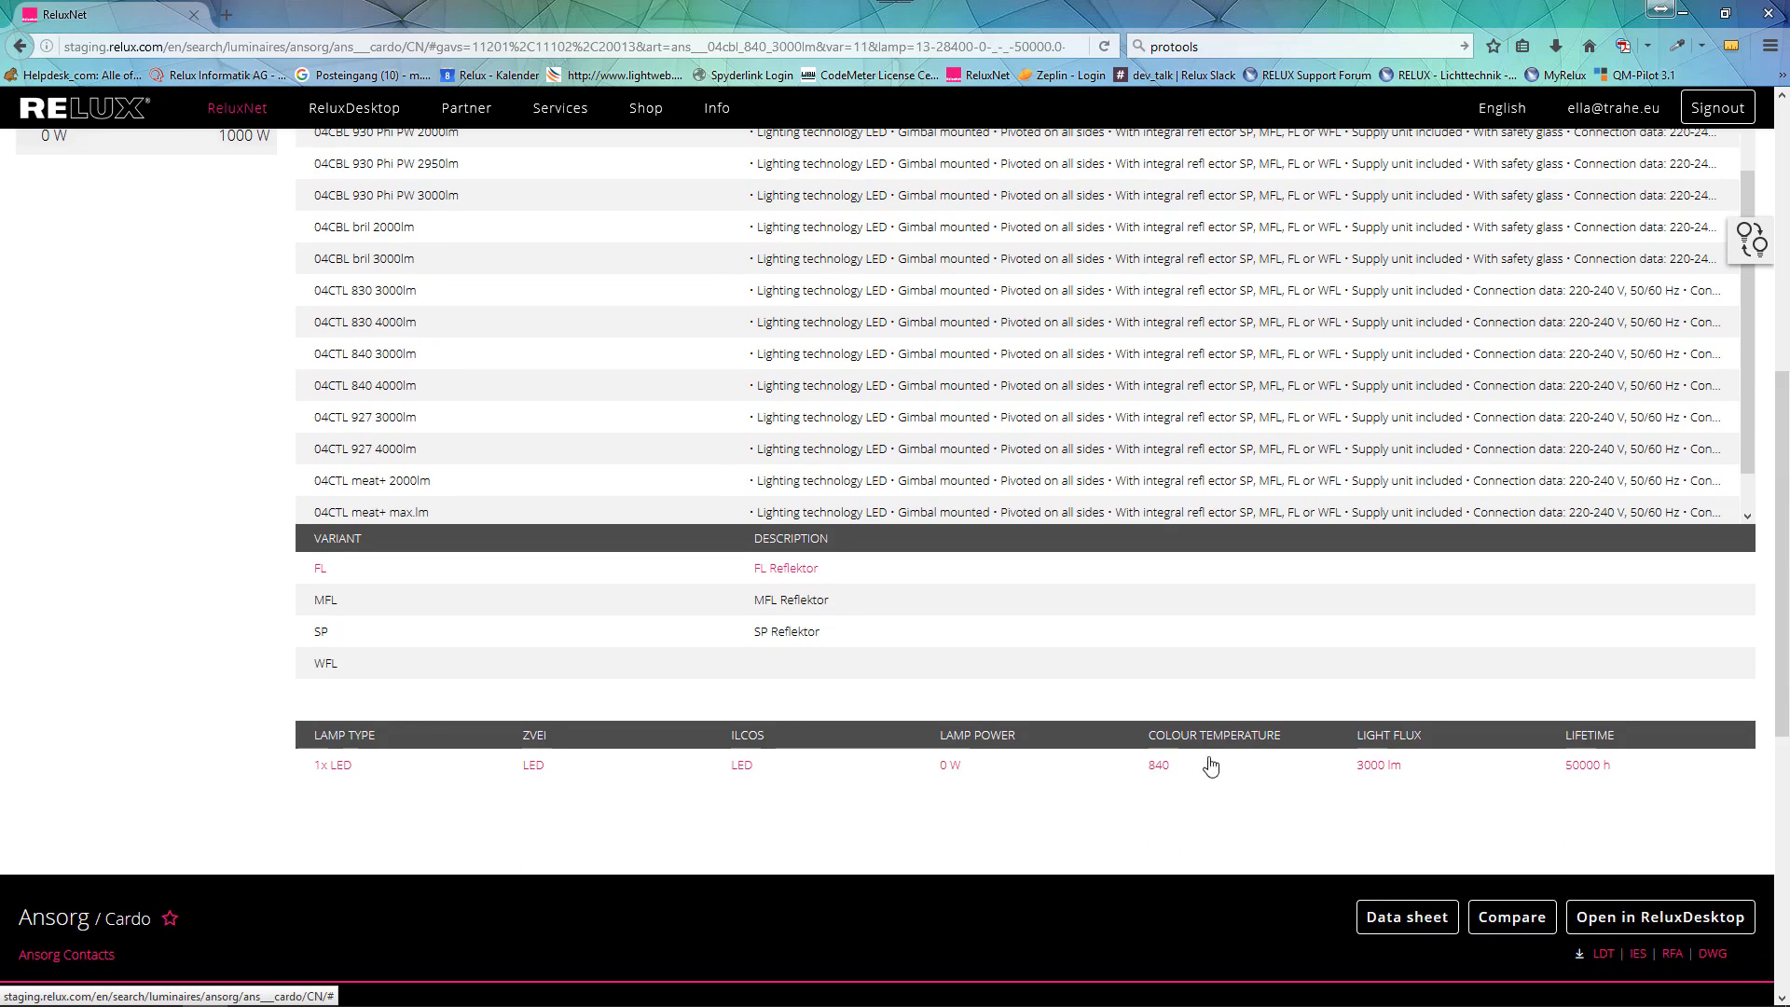
Step: Compare the Brumberg LED-Shoplight with the Ansorg Cardo, then save it to favorites
left_click(20, 46)
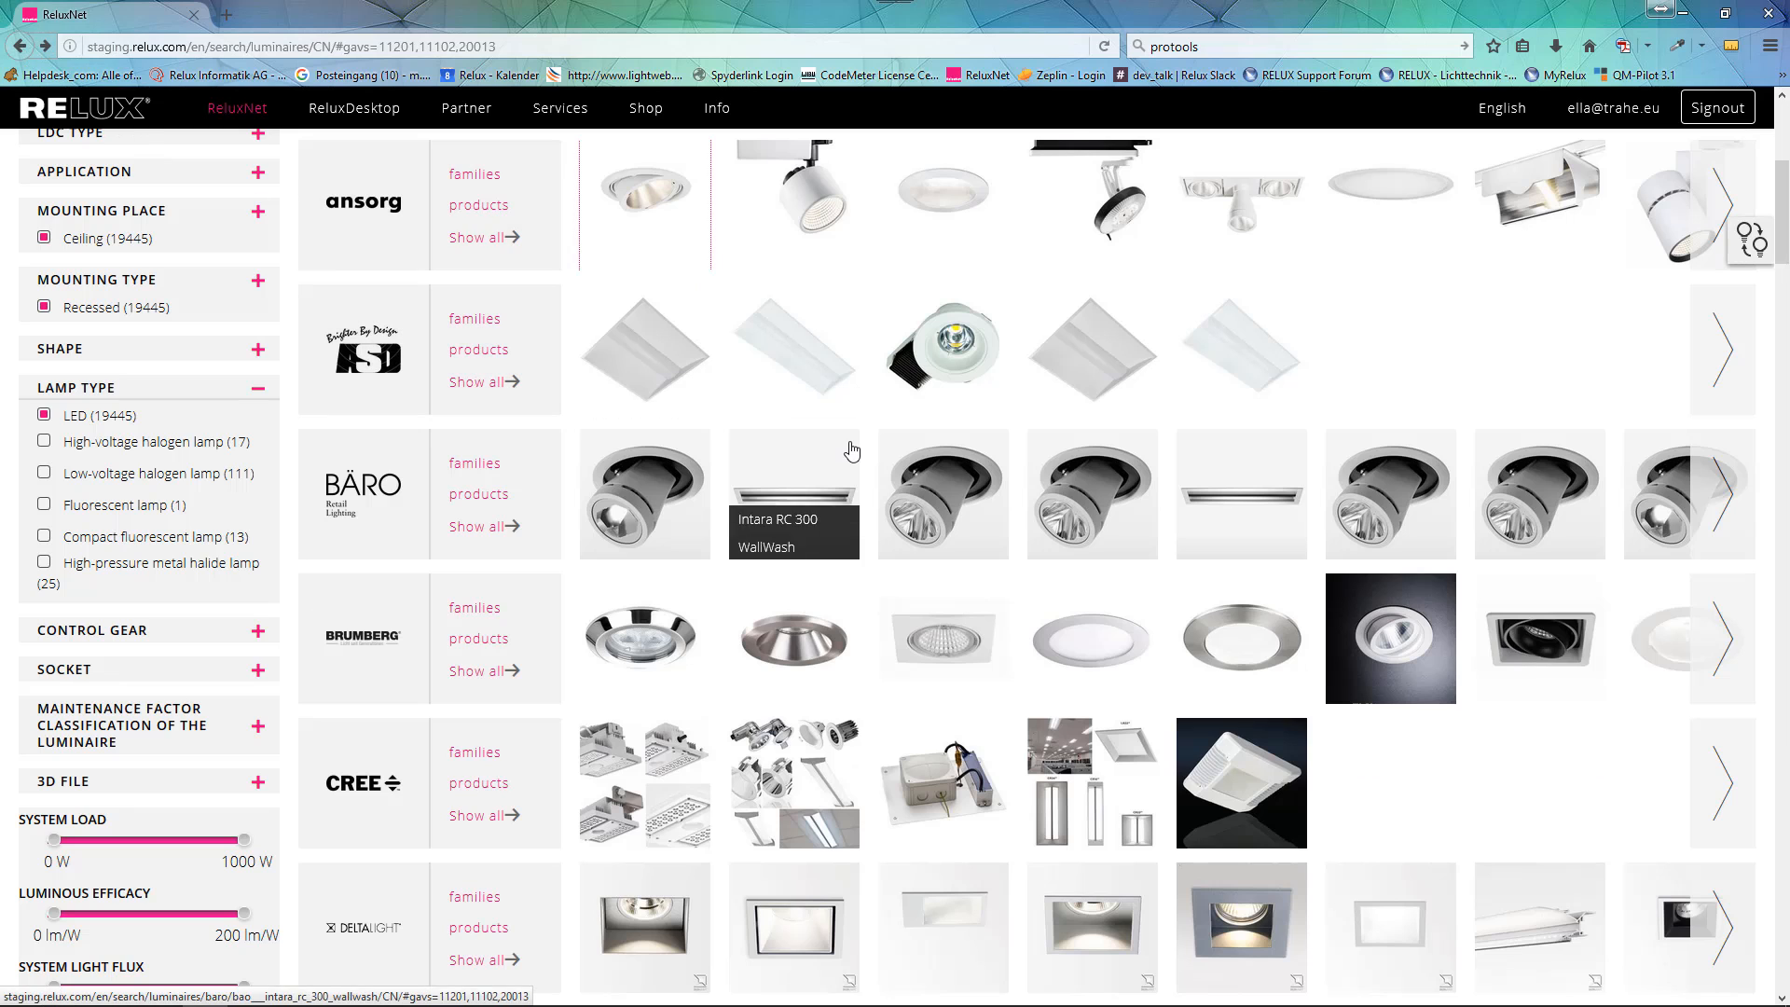
left_click(1390, 637)
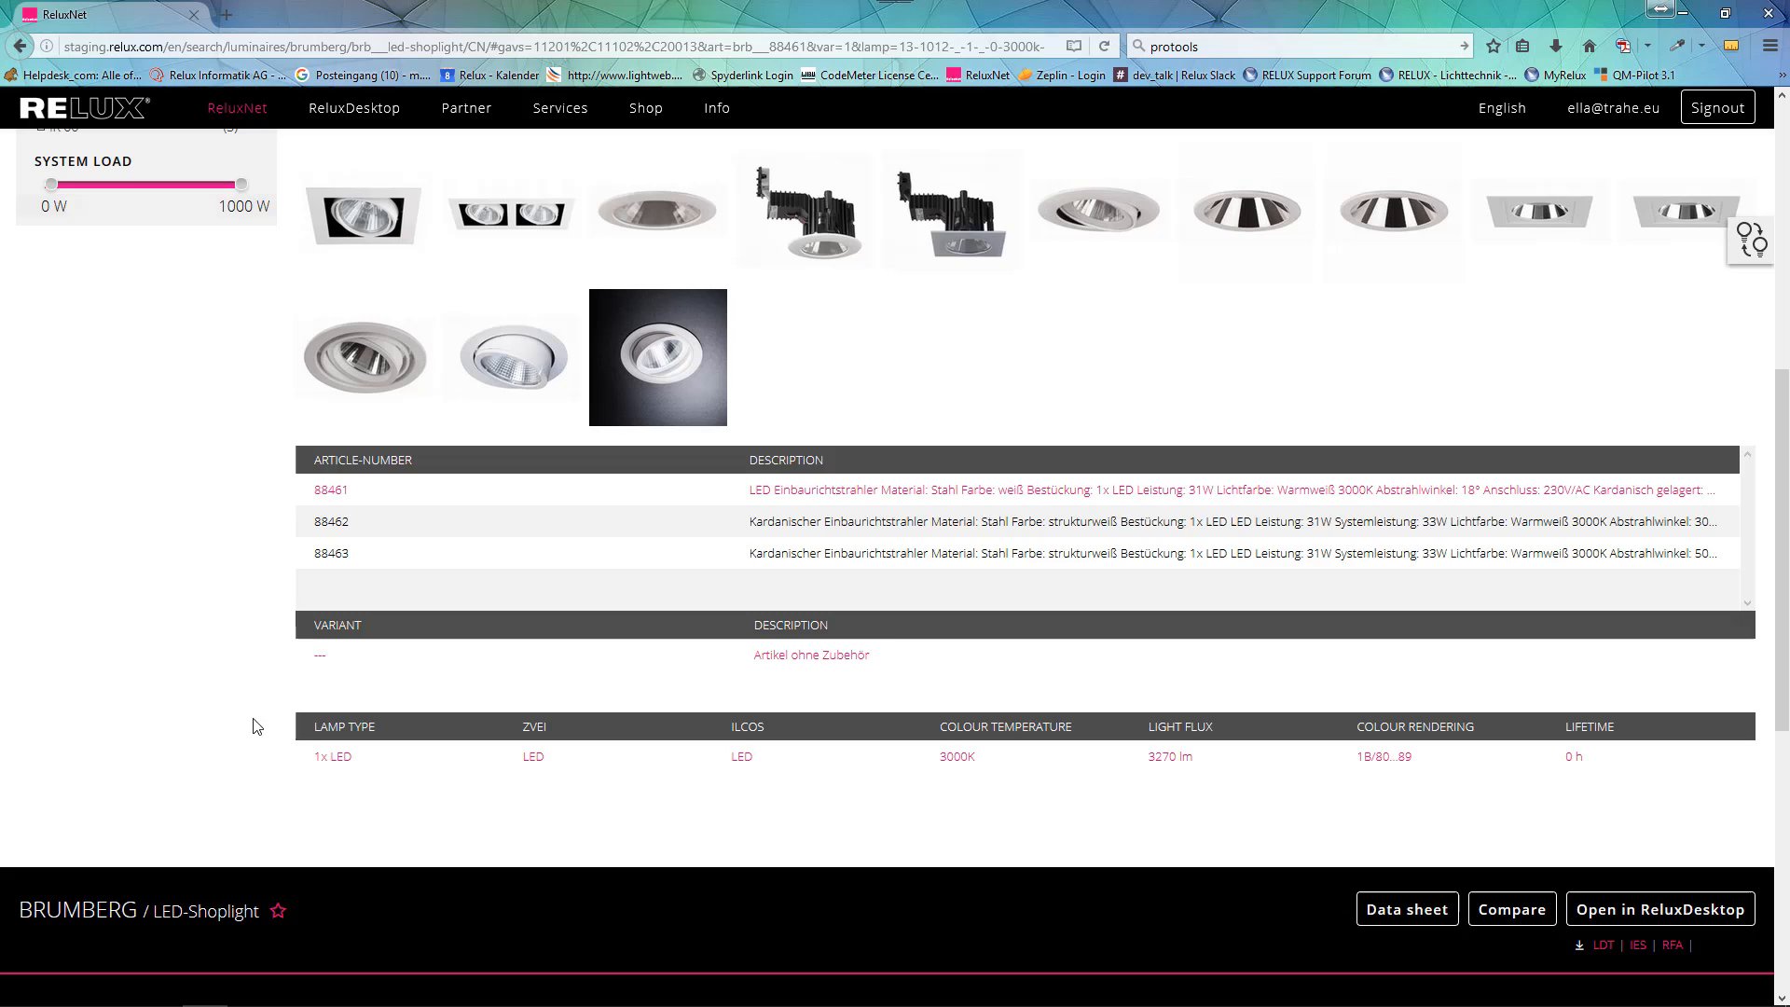
mouse_move(1086, 779)
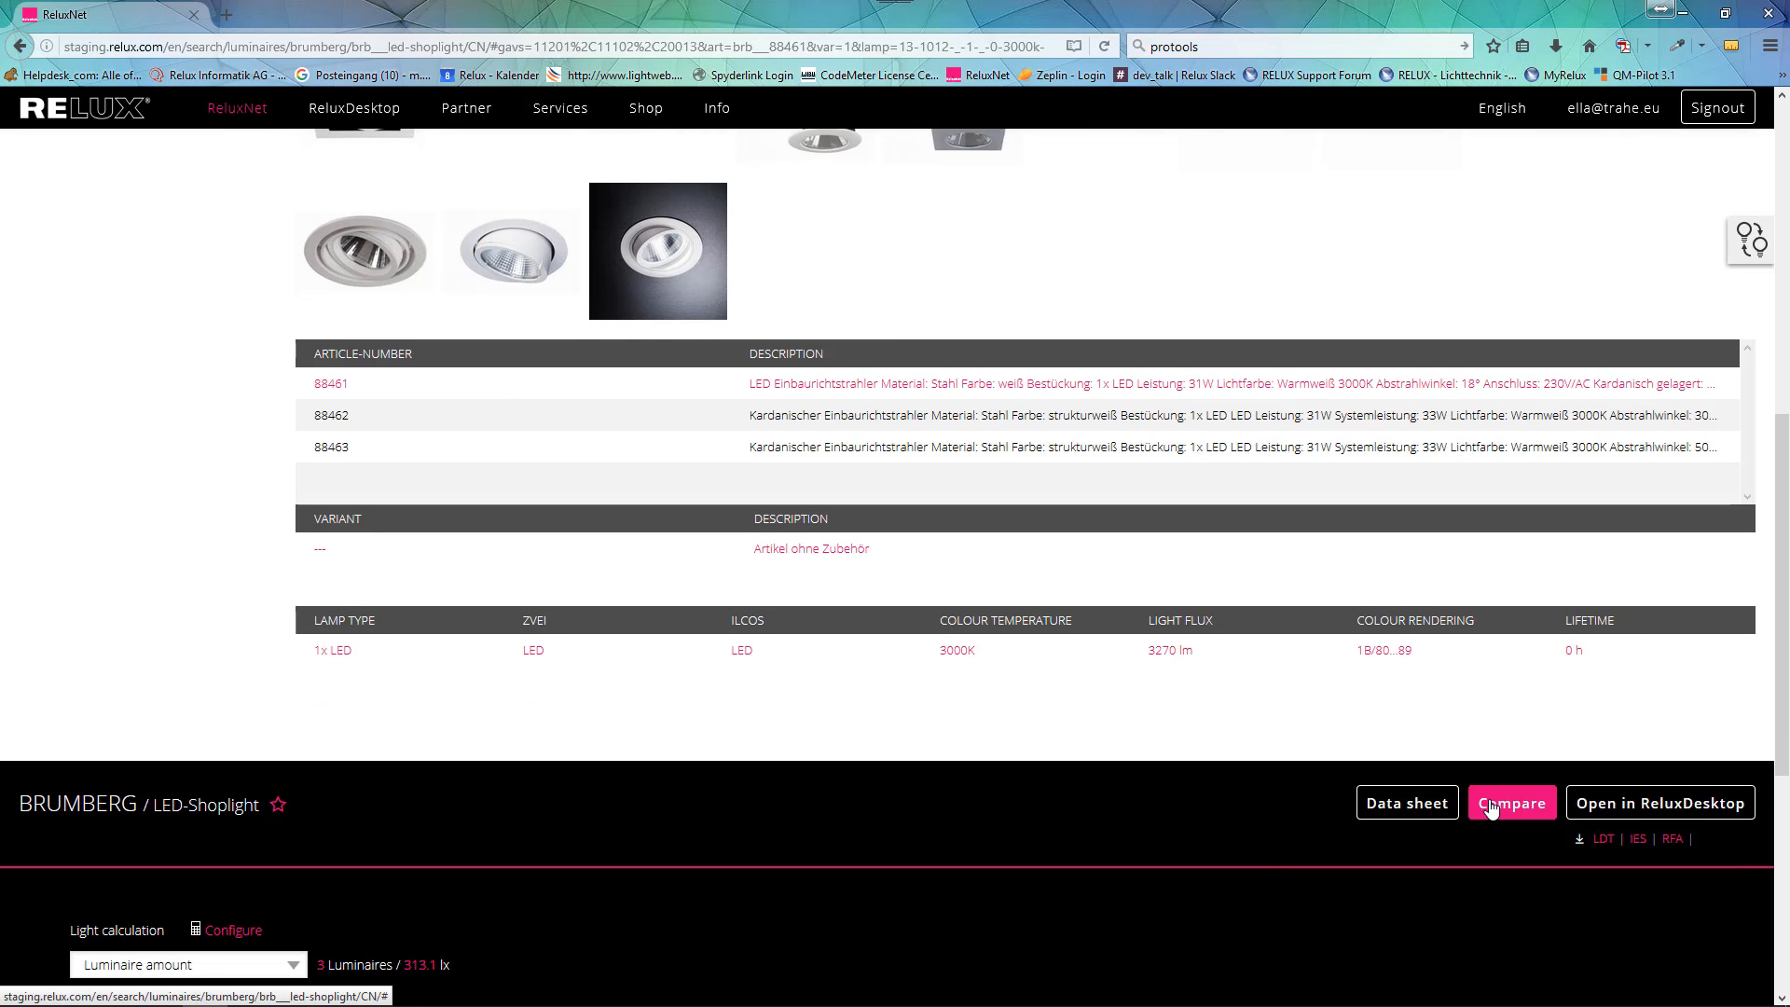
left_click(1509, 803)
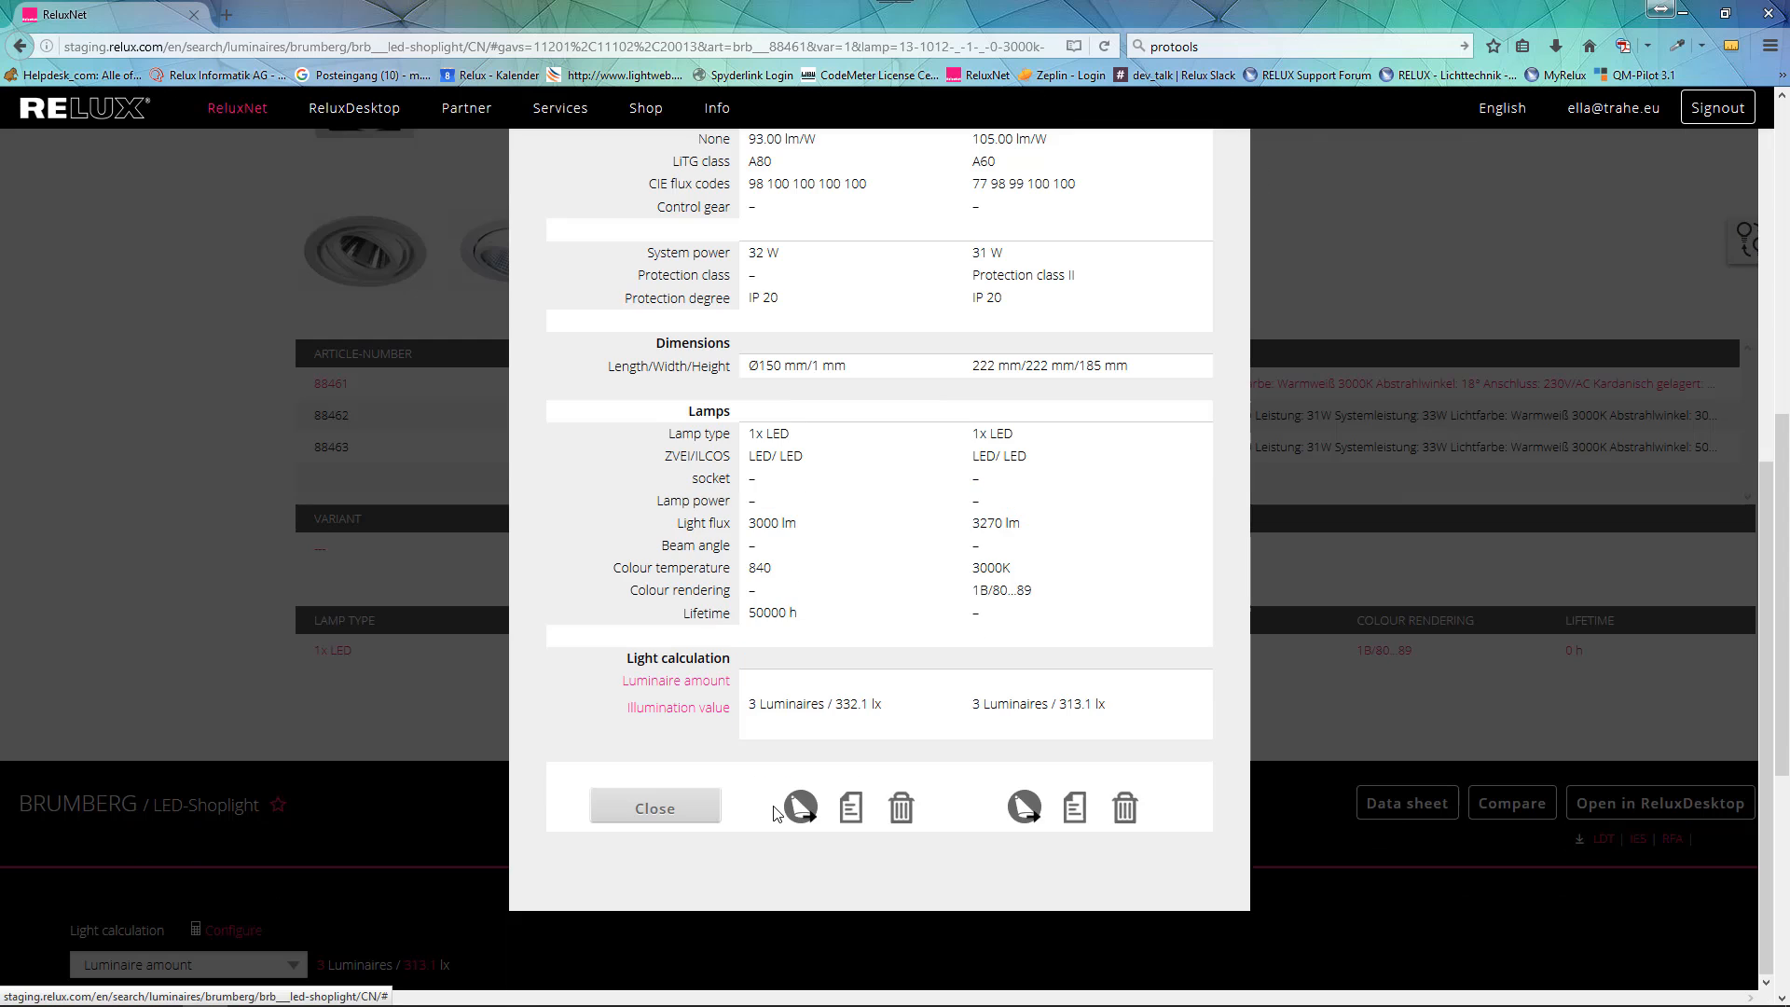
left_click(654, 807)
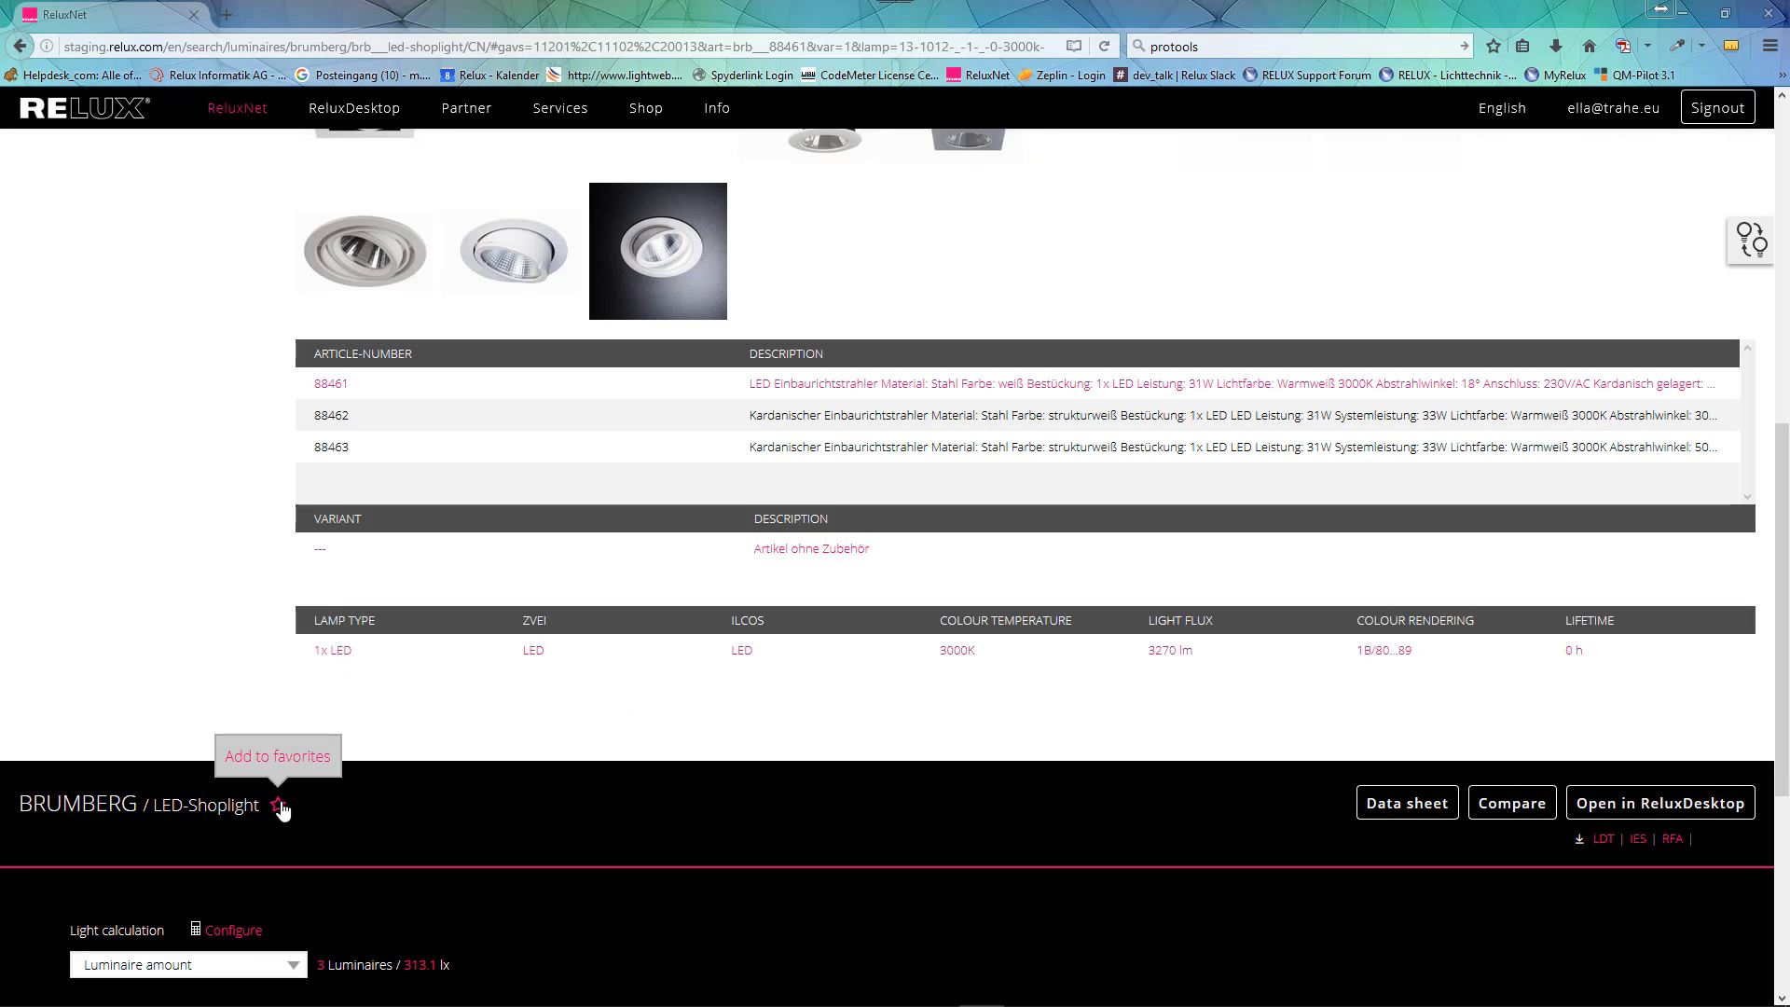
left_click(280, 805)
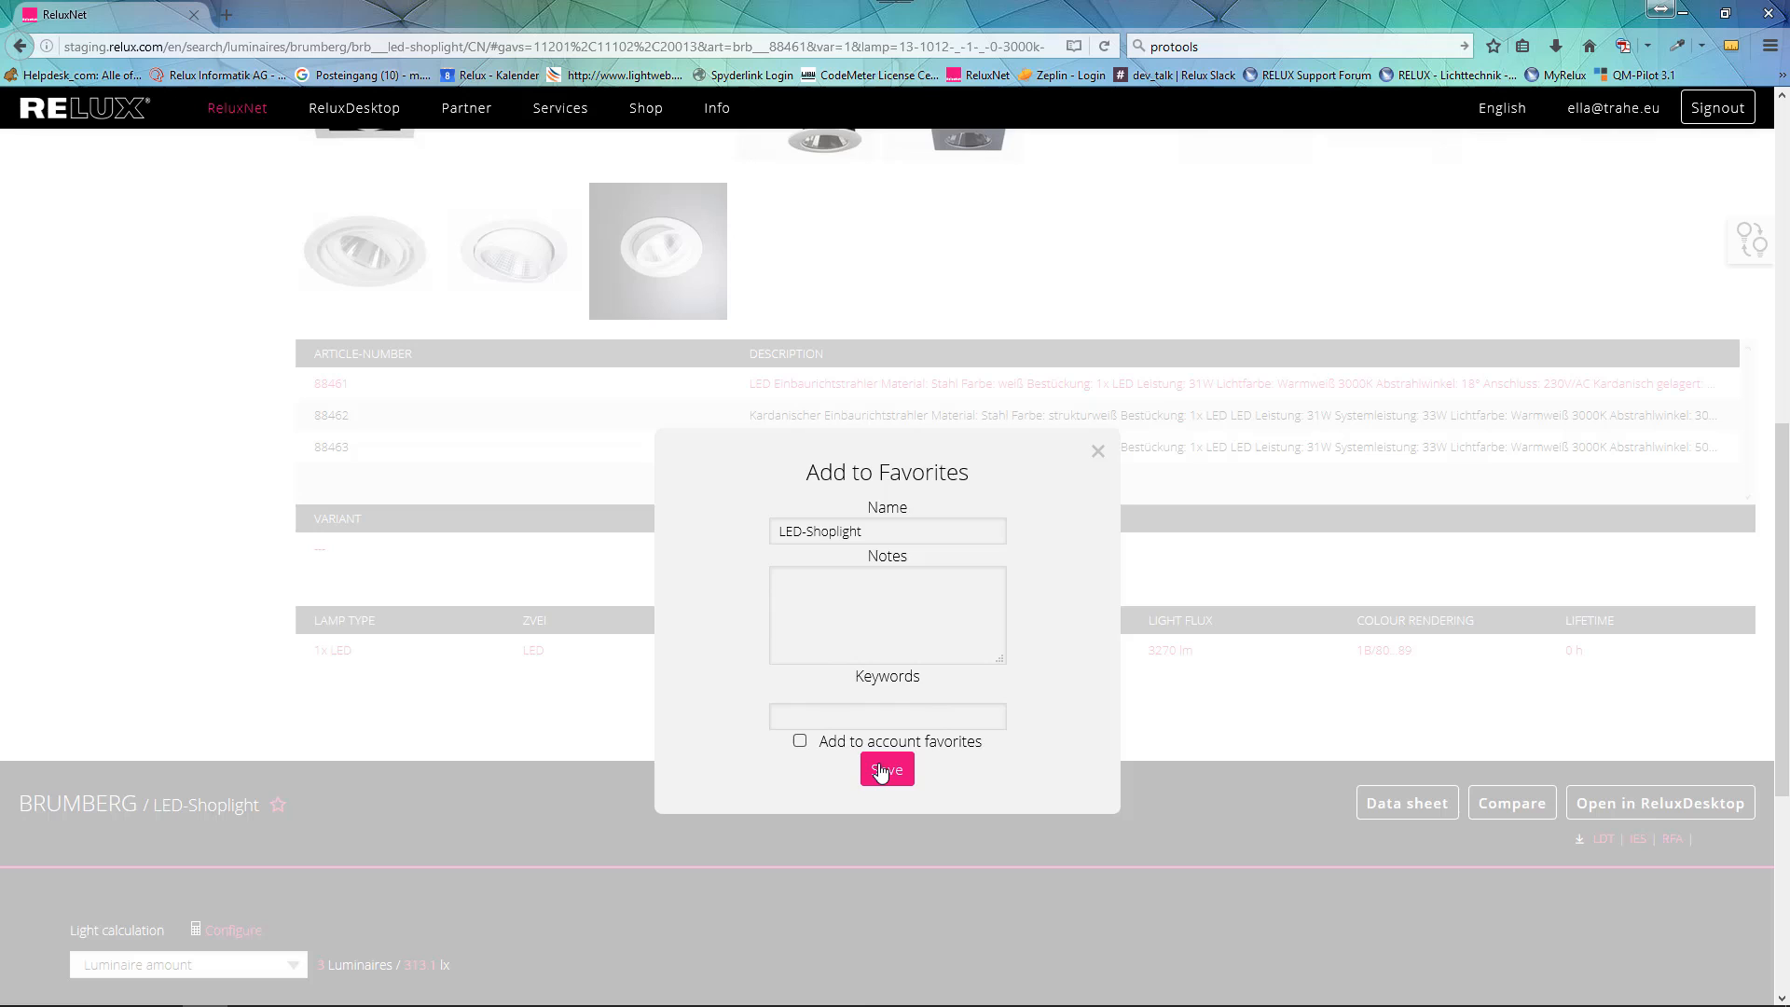
left_click(886, 768)
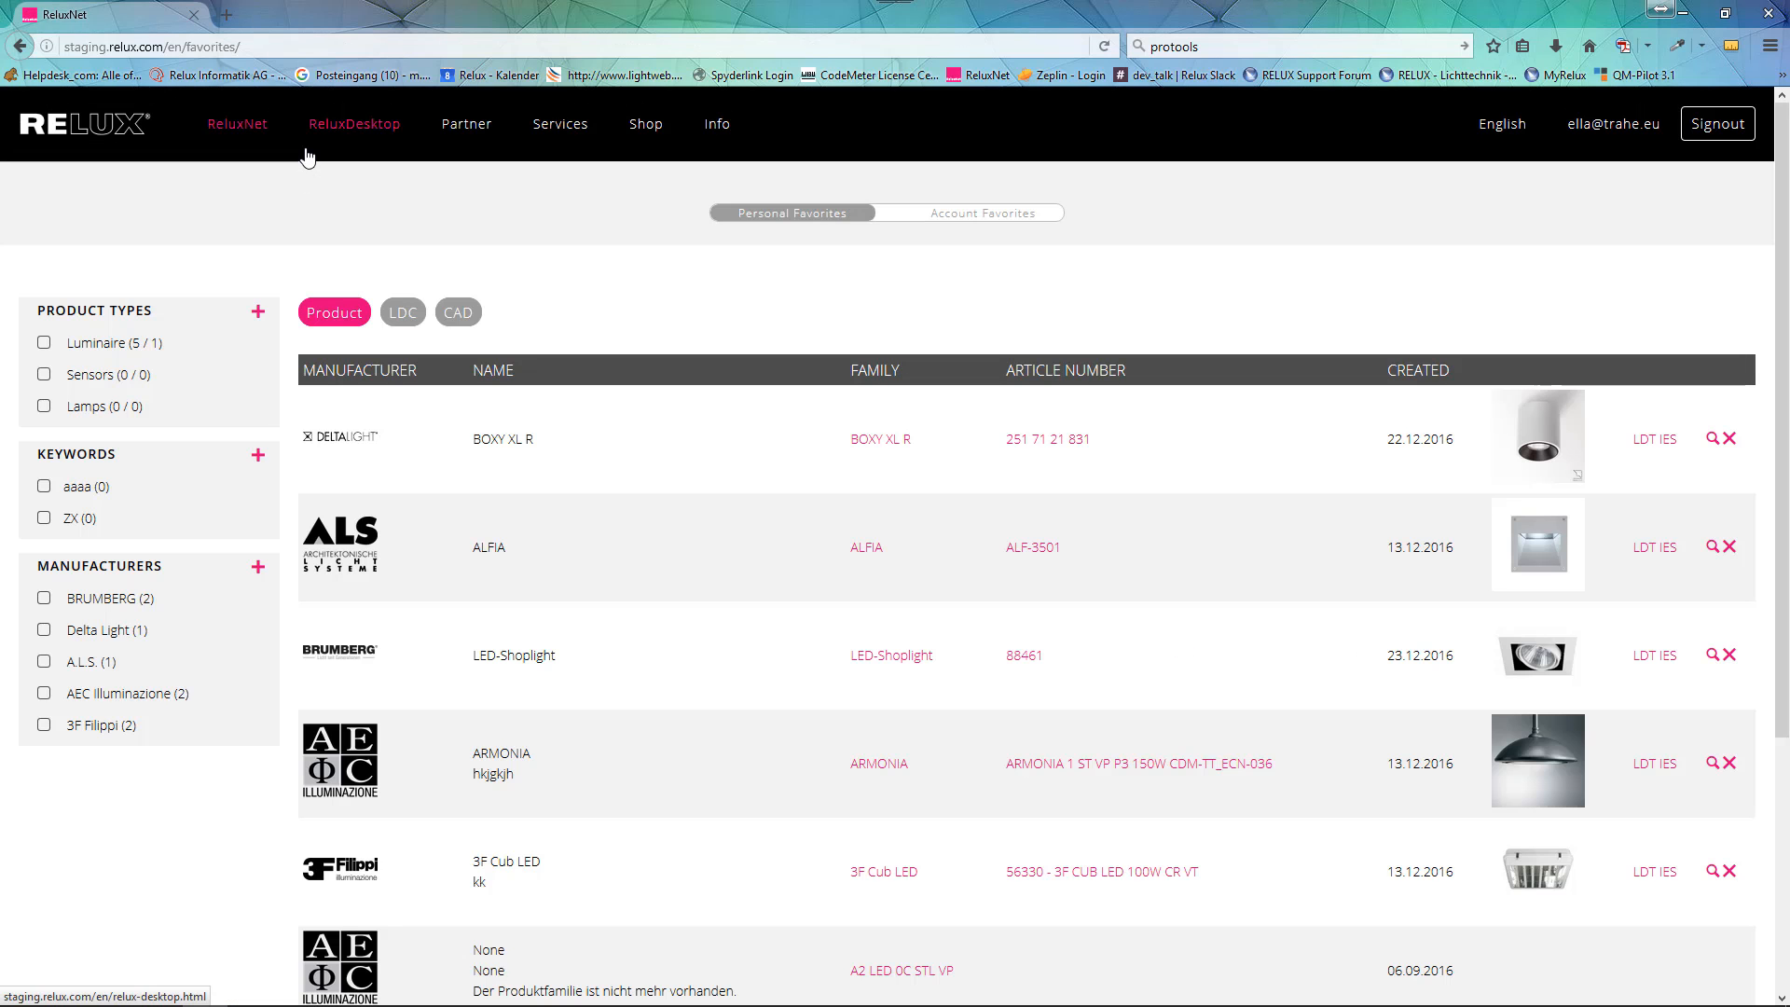
Step: Show CAD drawings for favorites, then switch to the Own Products page listing BEA
left_click(458, 311)
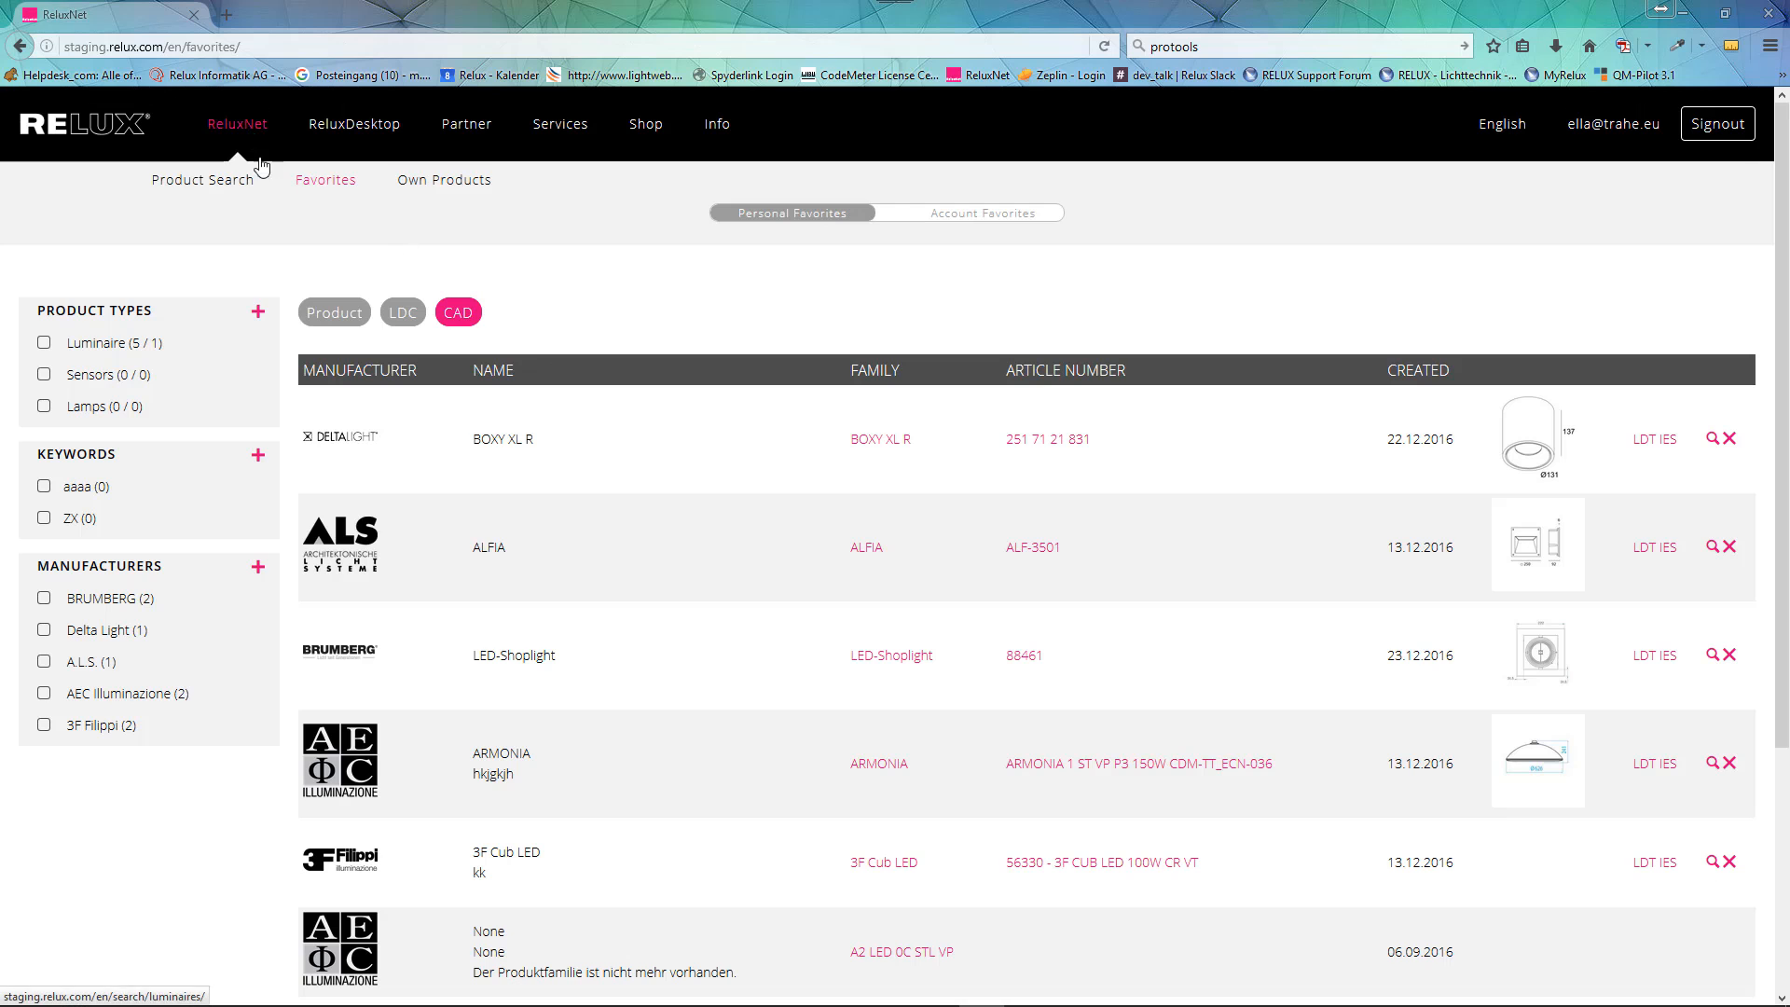
left_click(443, 179)
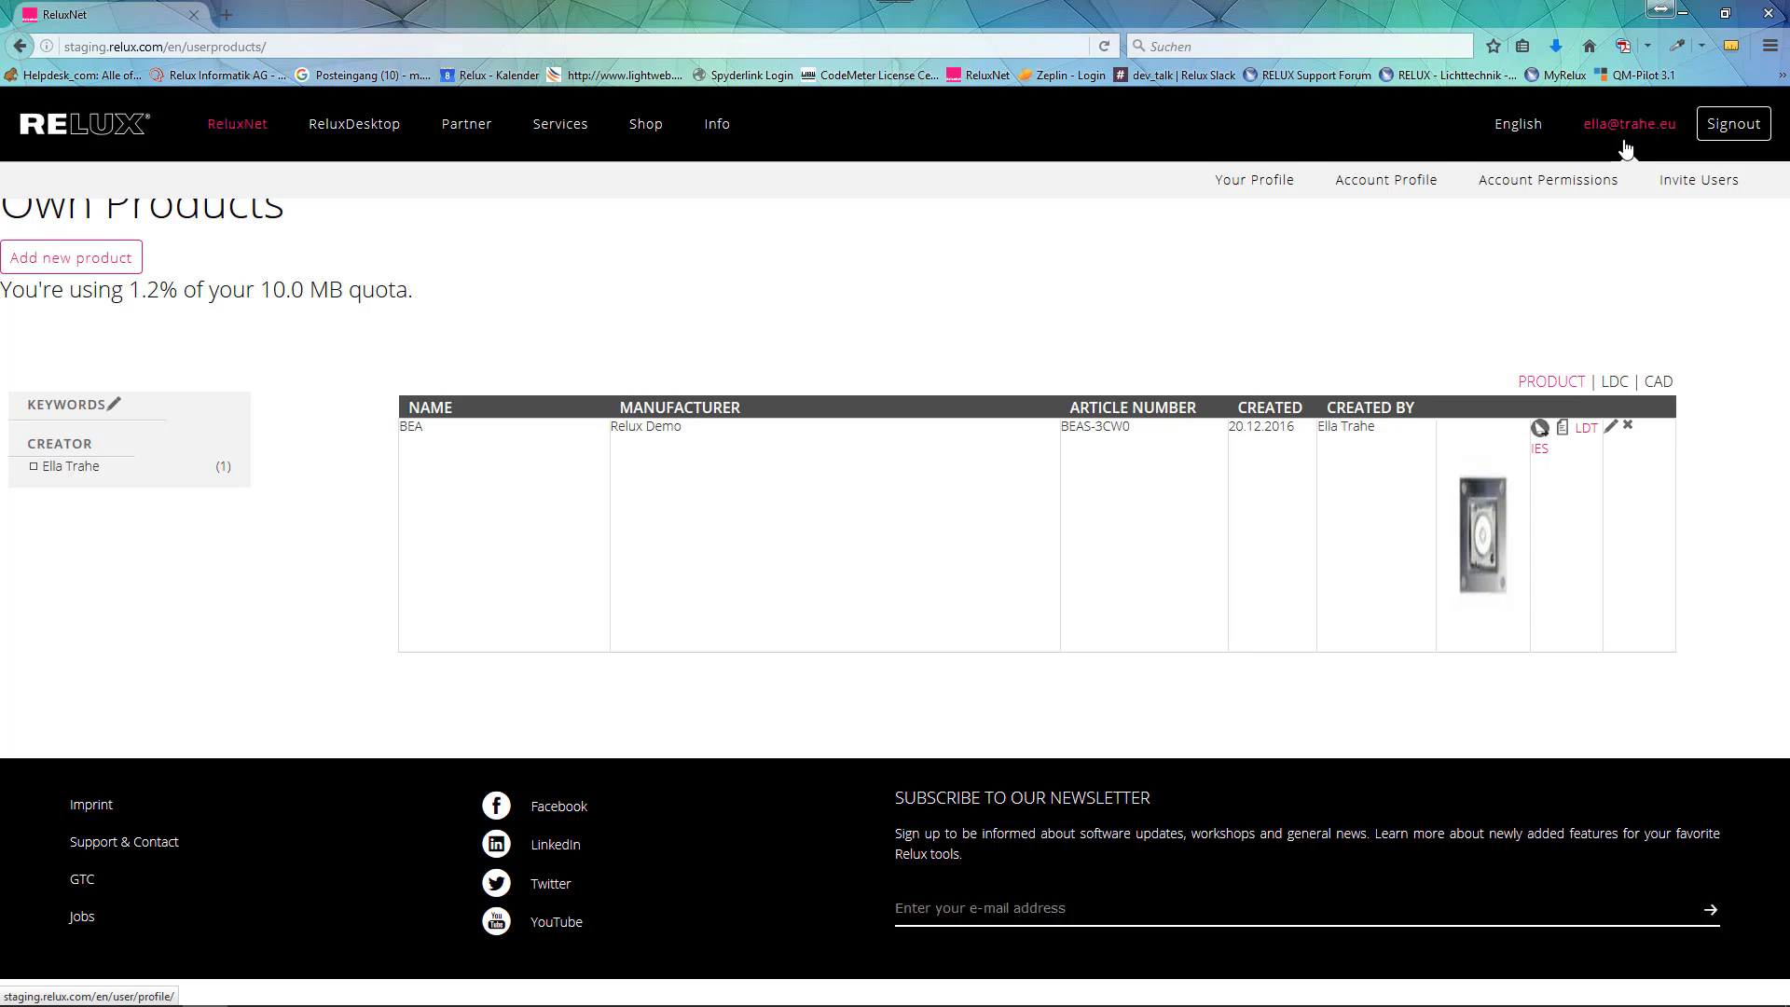
Step: Go to Invite Users from the account email menu to show the invitation form
left_click(1698, 179)
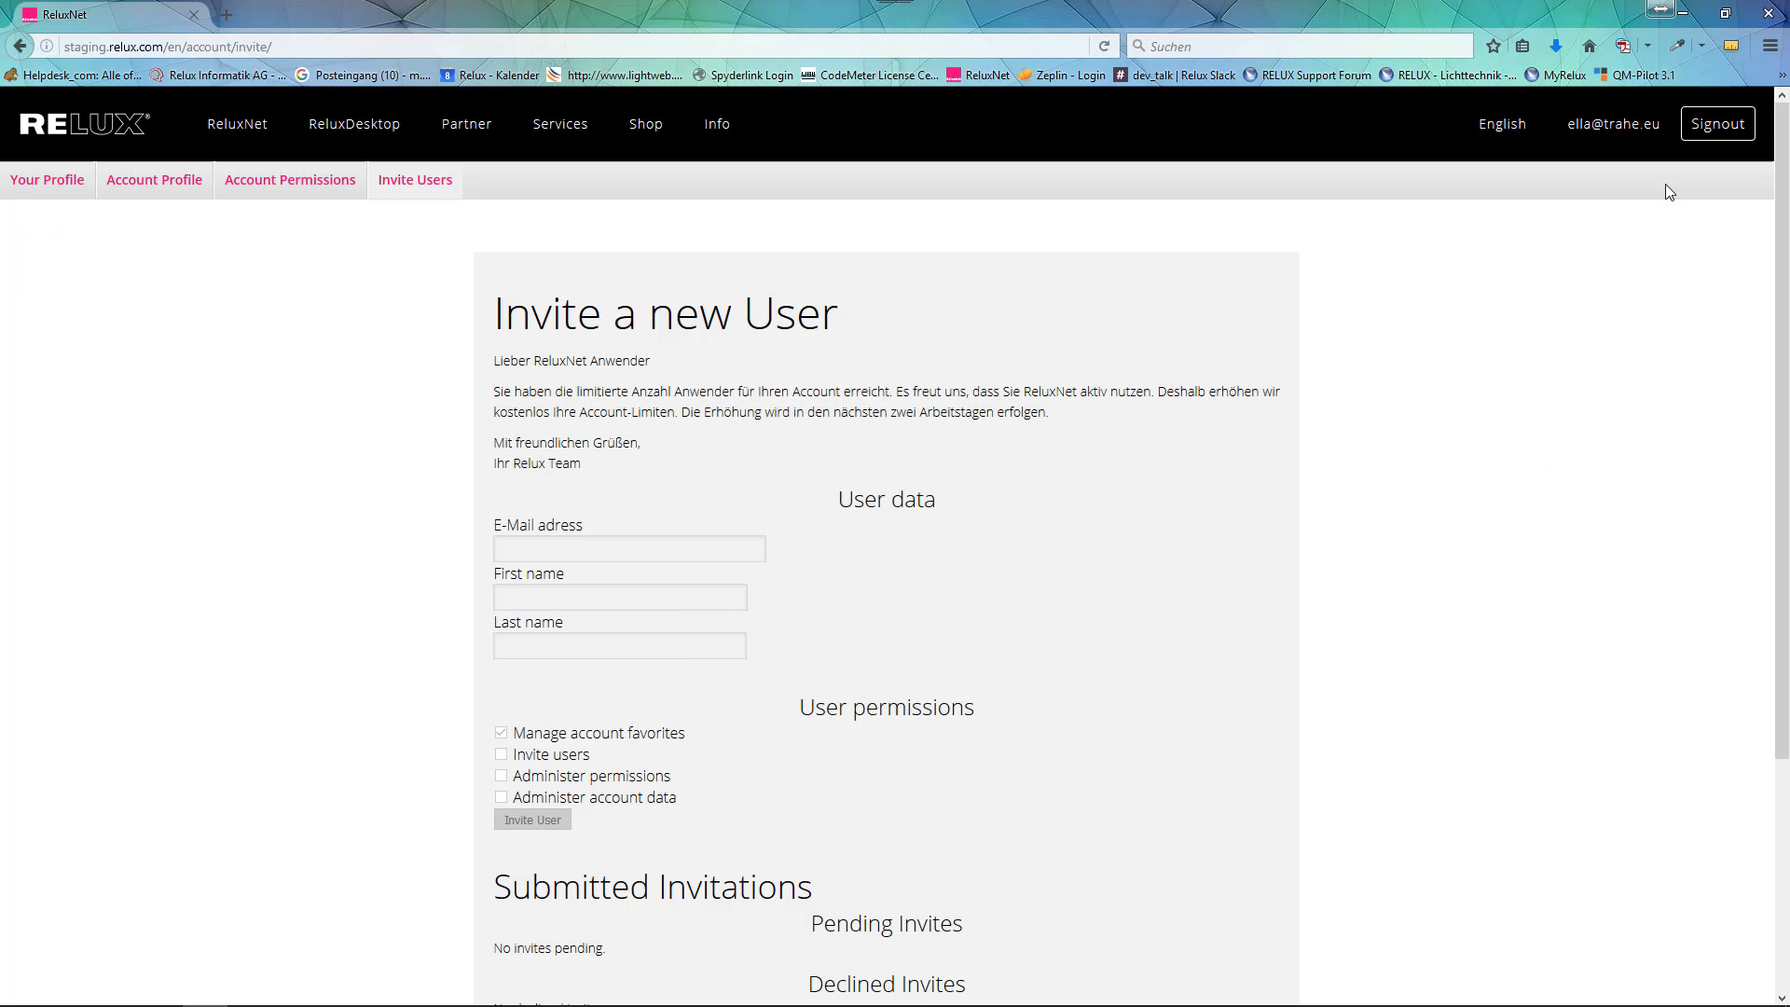
scroll("up", 3)
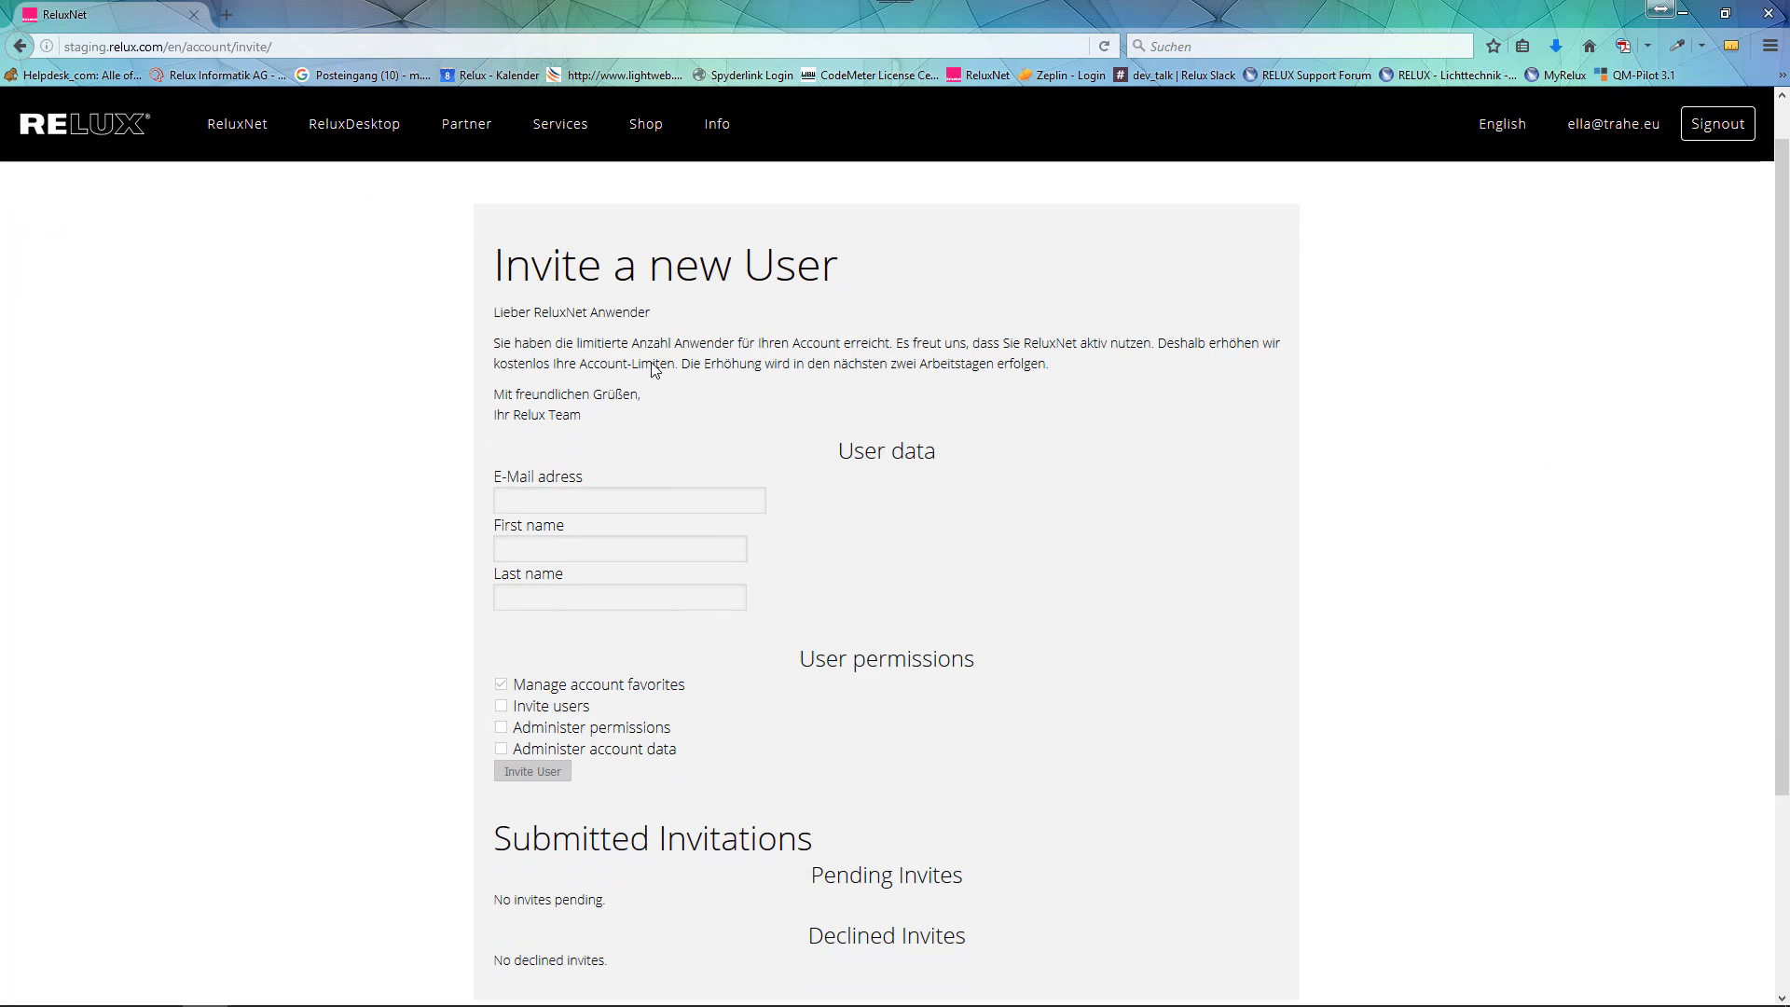
mouse_move(238, 123)
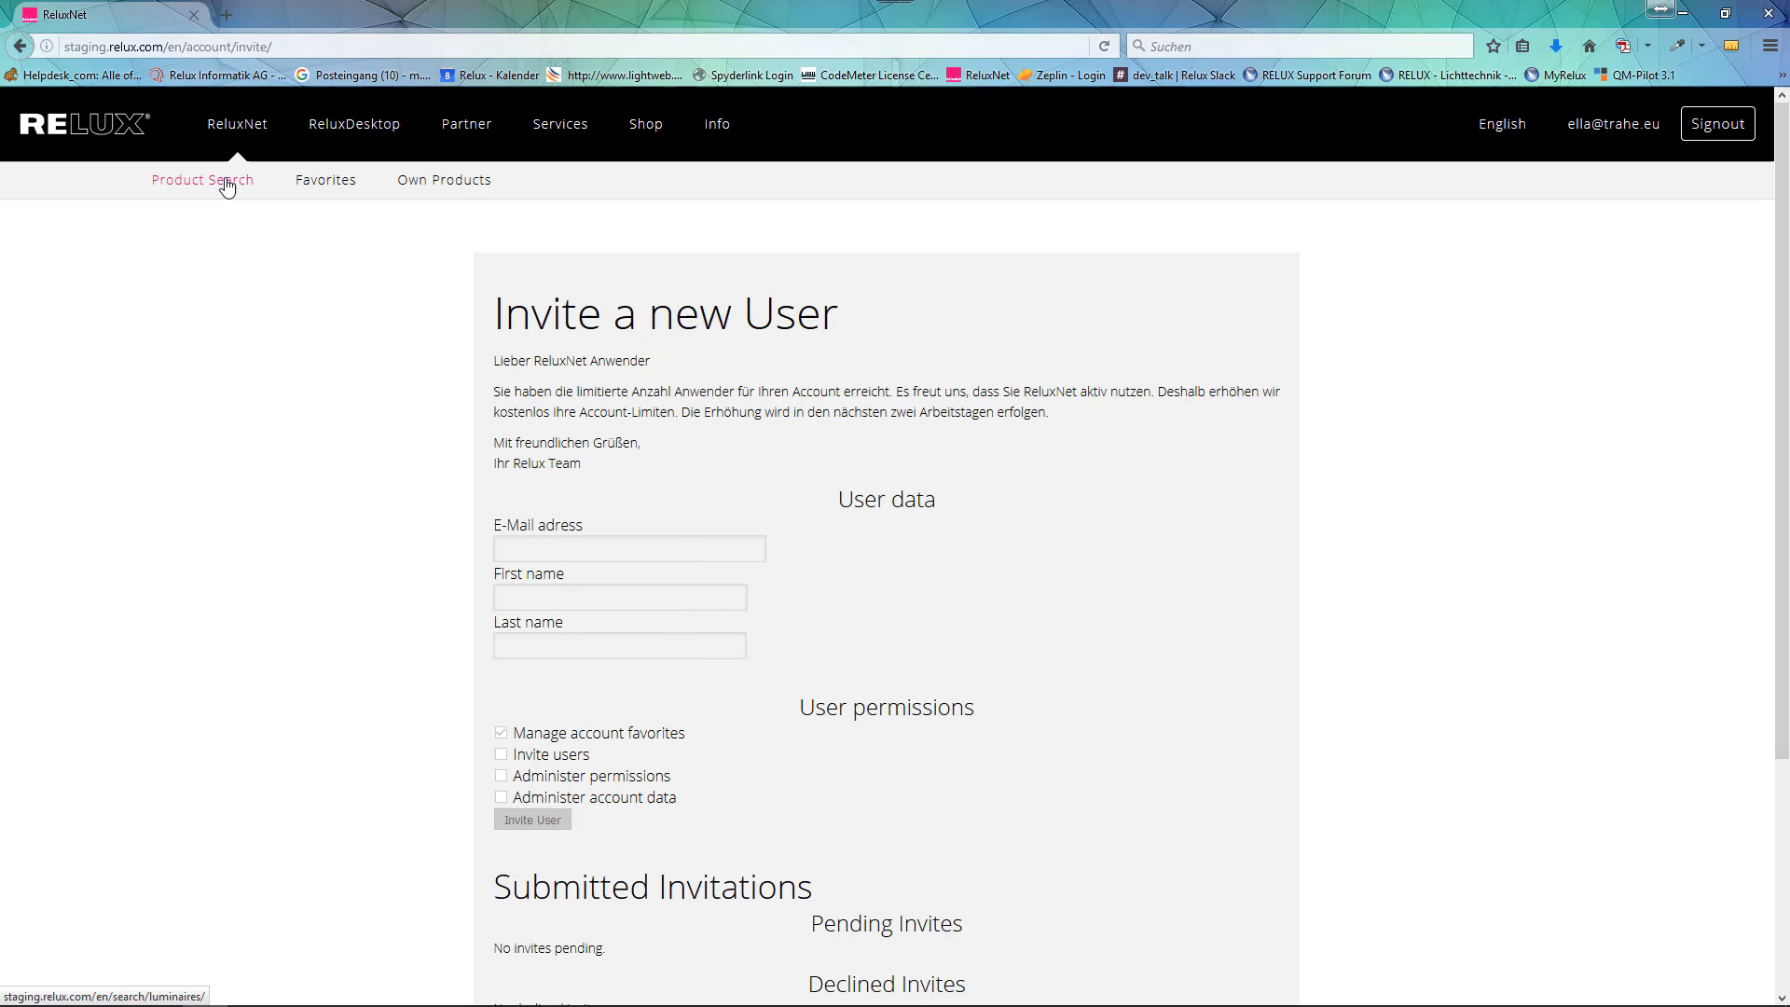
Step: Open Delta Light BOXY R from Product Search in ReluxDesktop and place it in the 3D room
left_click(202, 179)
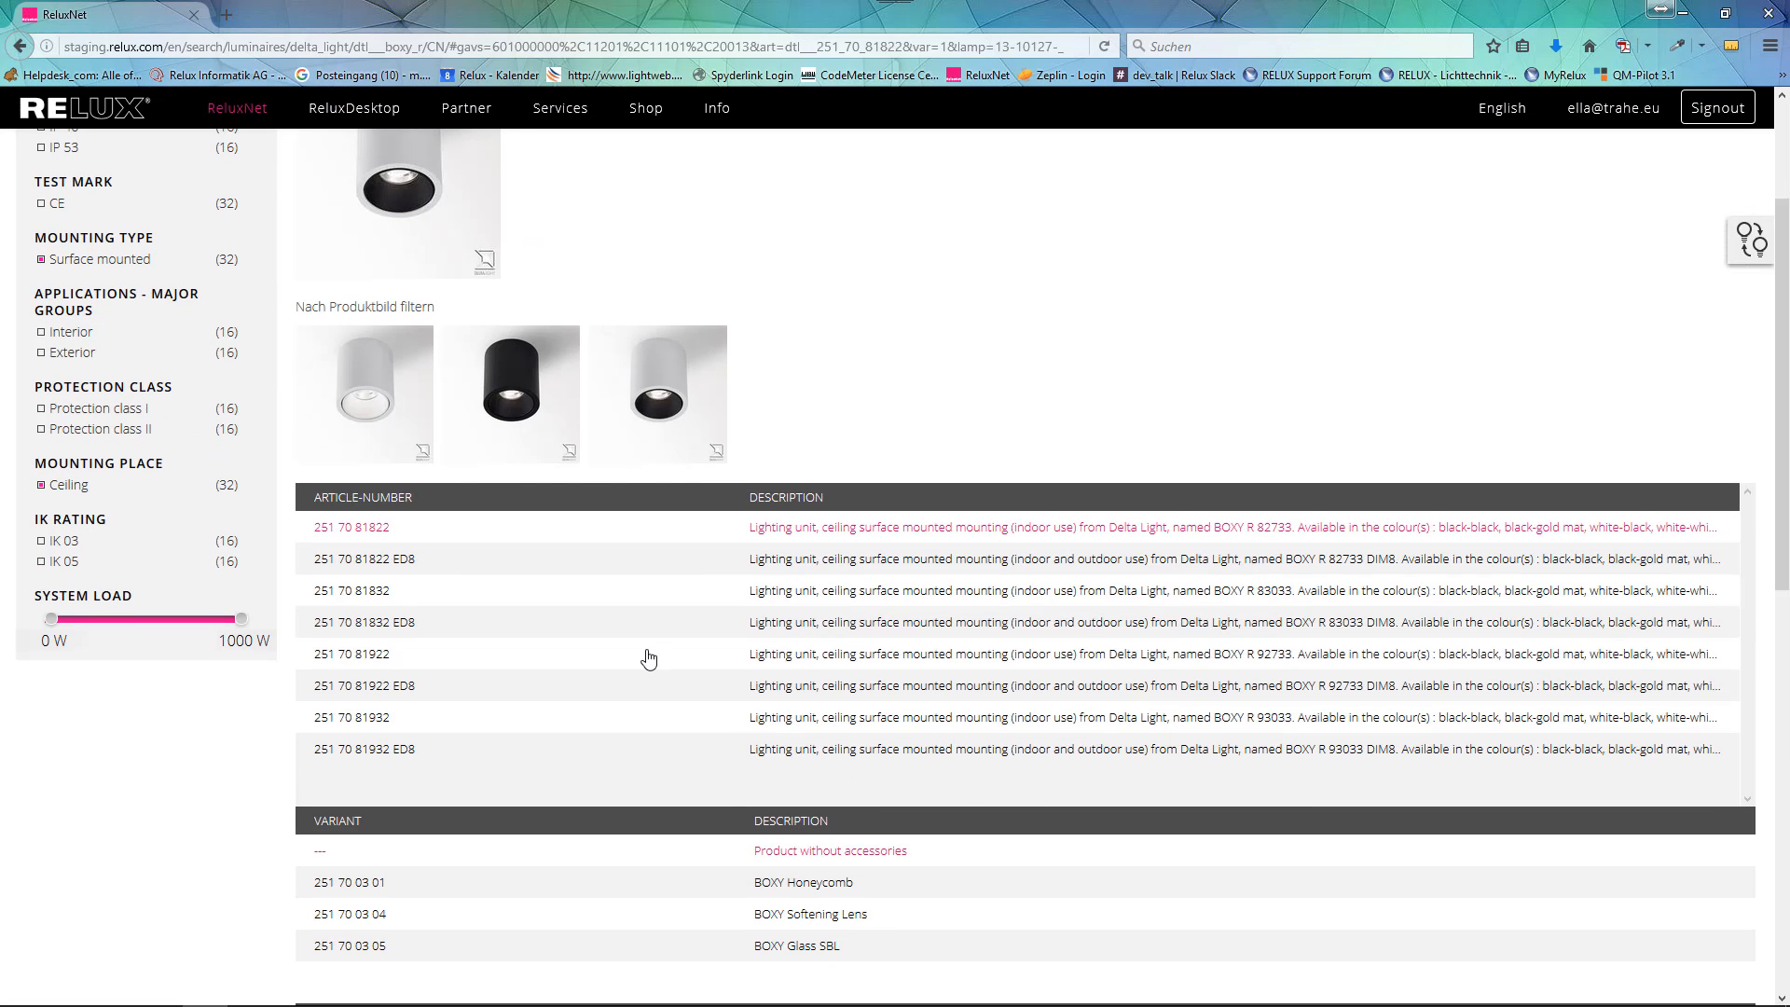
mouse_move(367, 532)
type("protools")
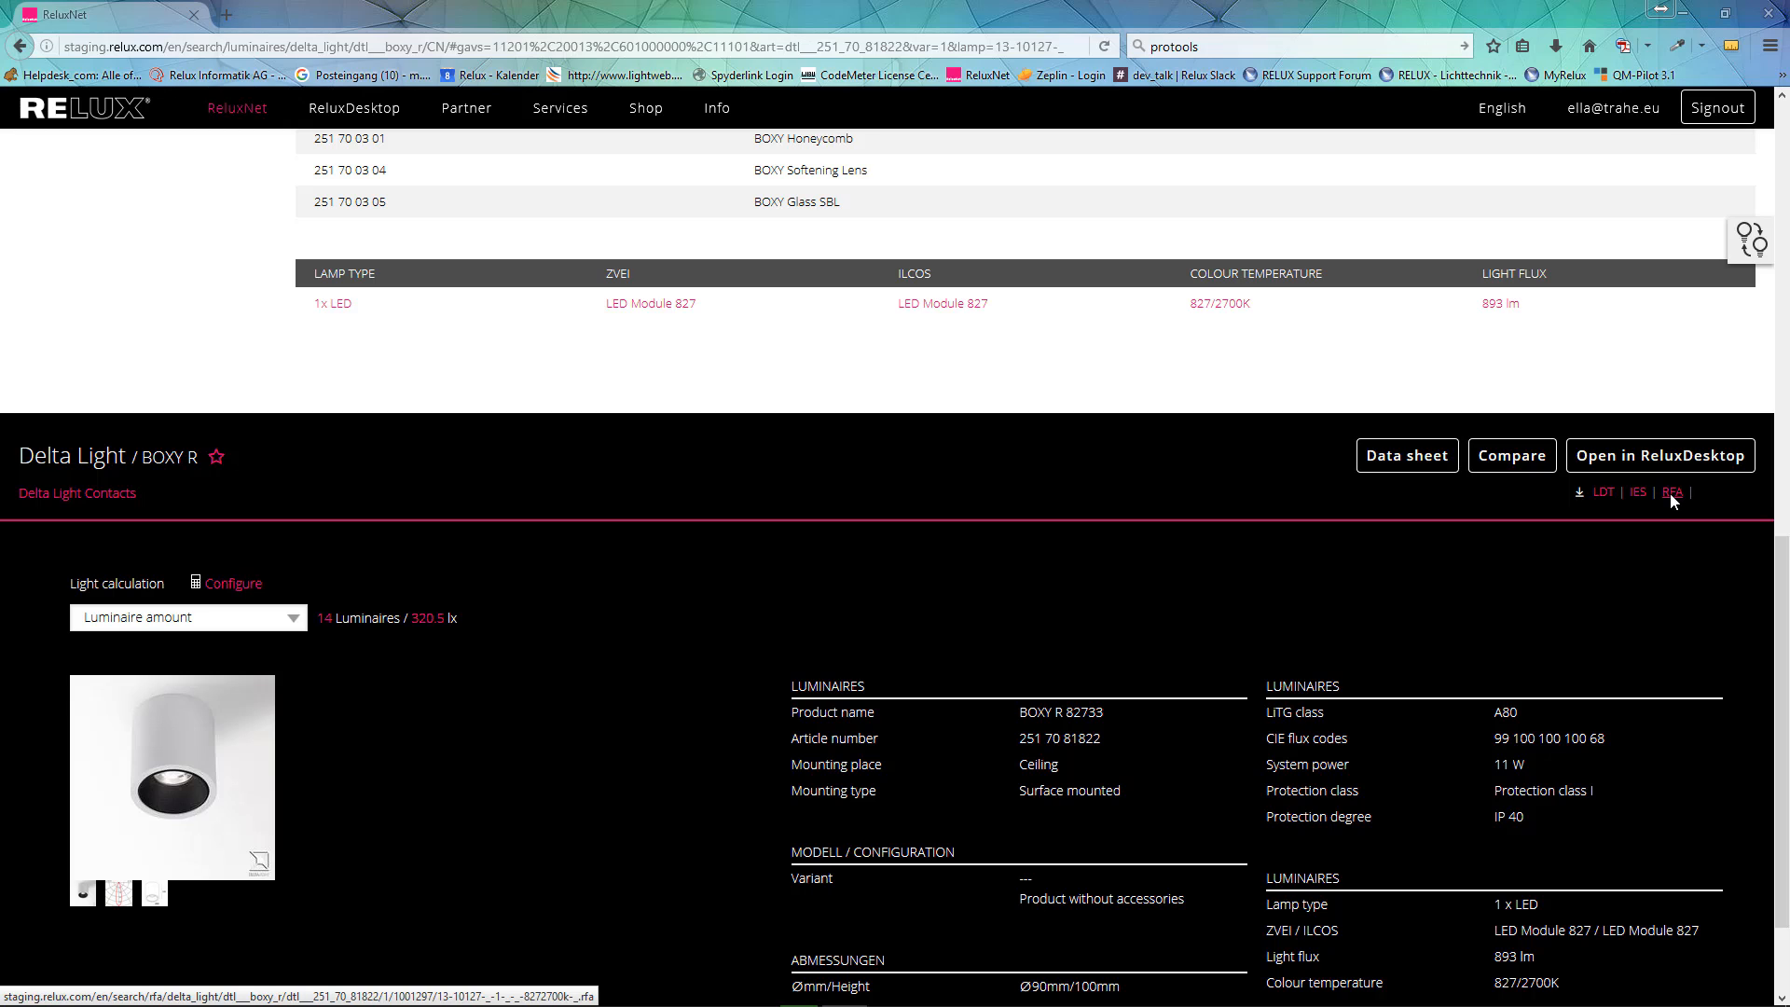
mouse_move(1659, 454)
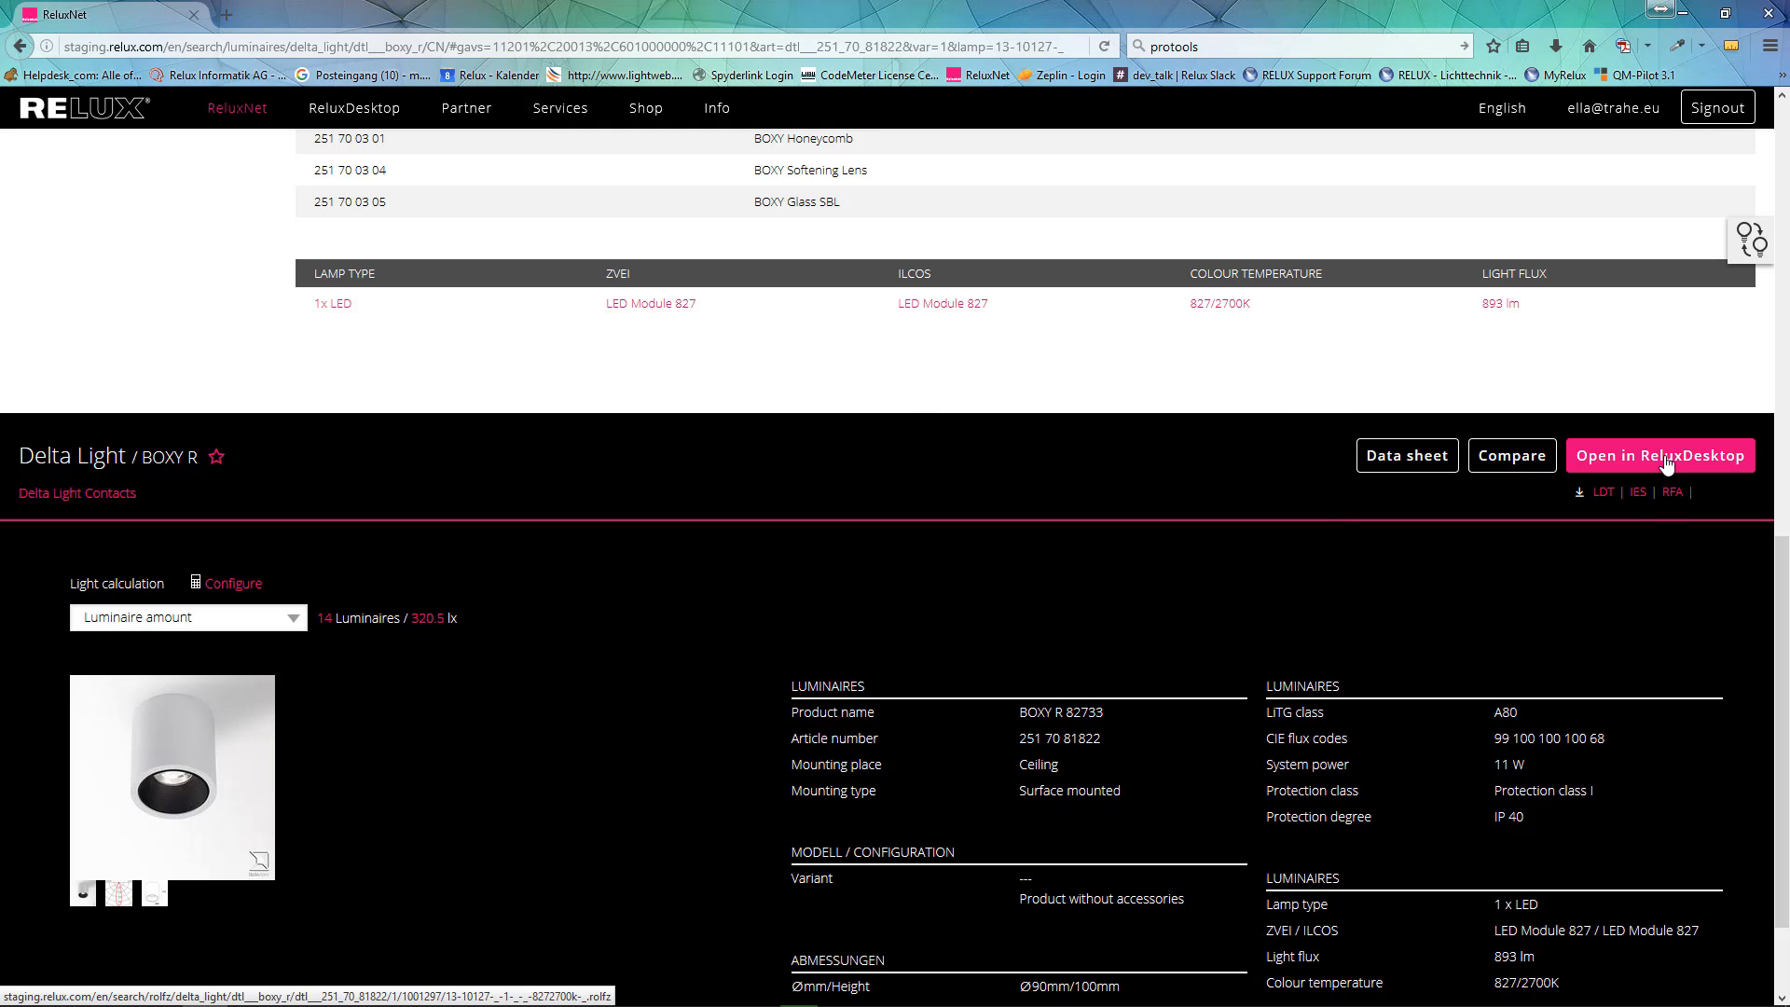
left_click(1658, 456)
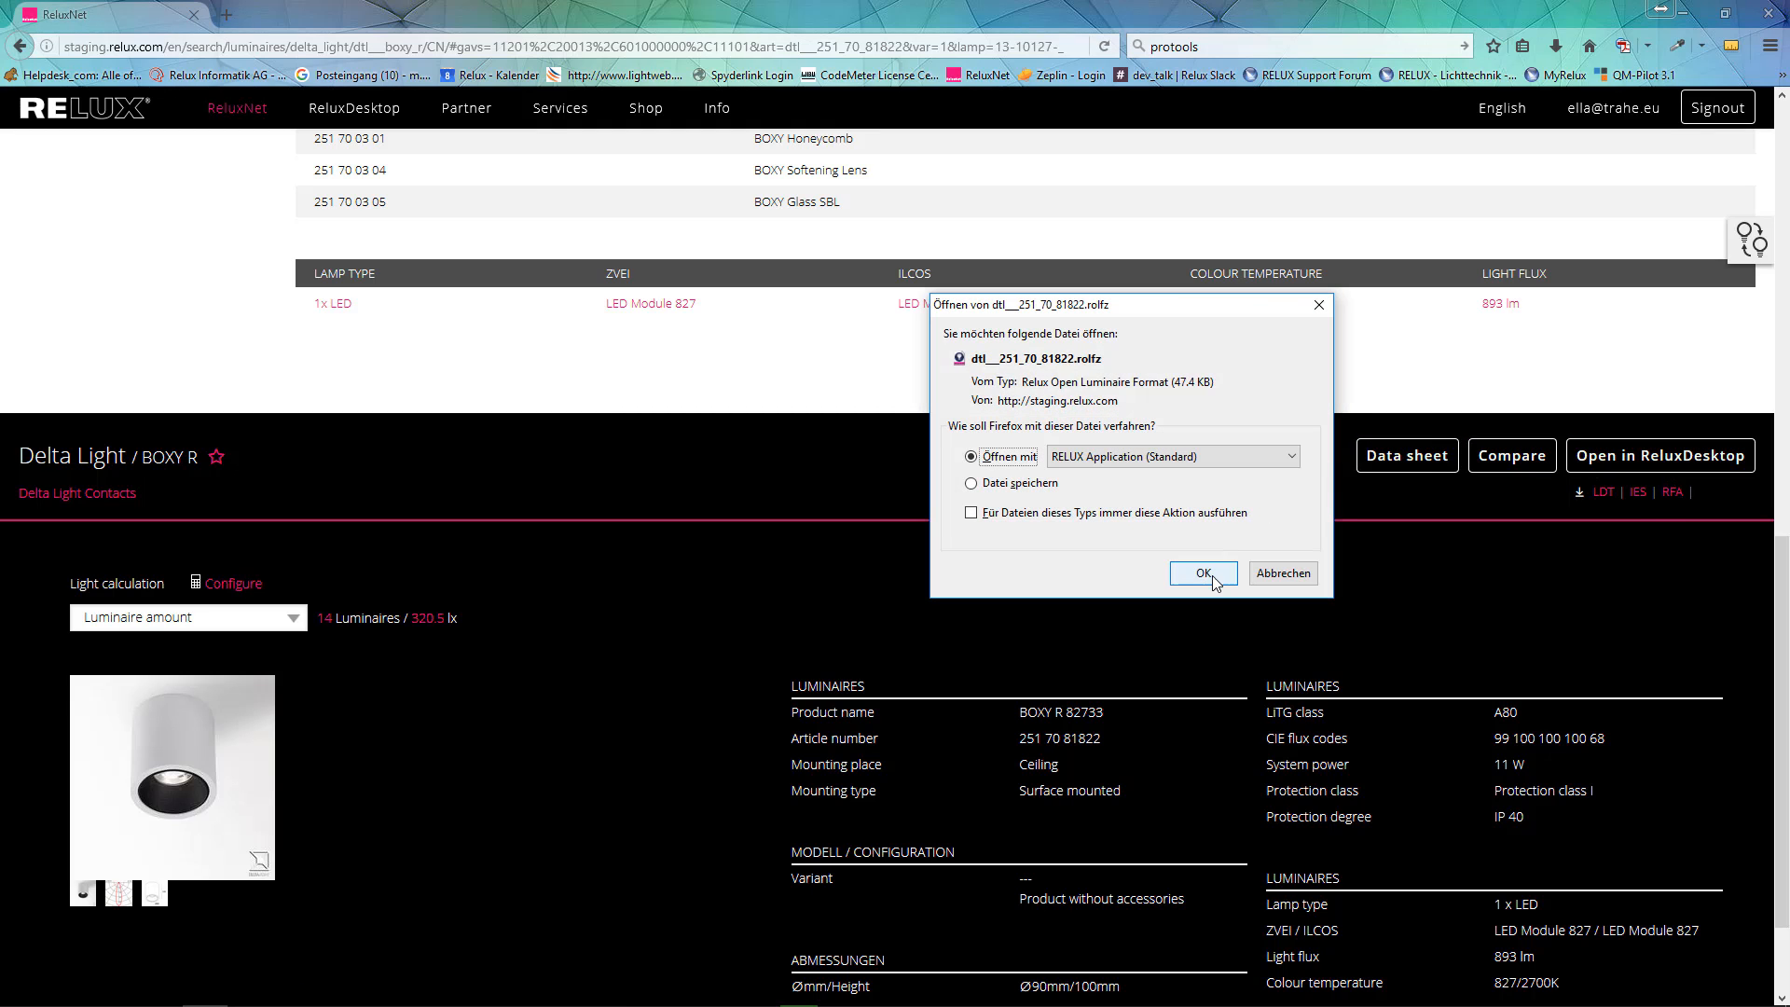
left_click(1199, 573)
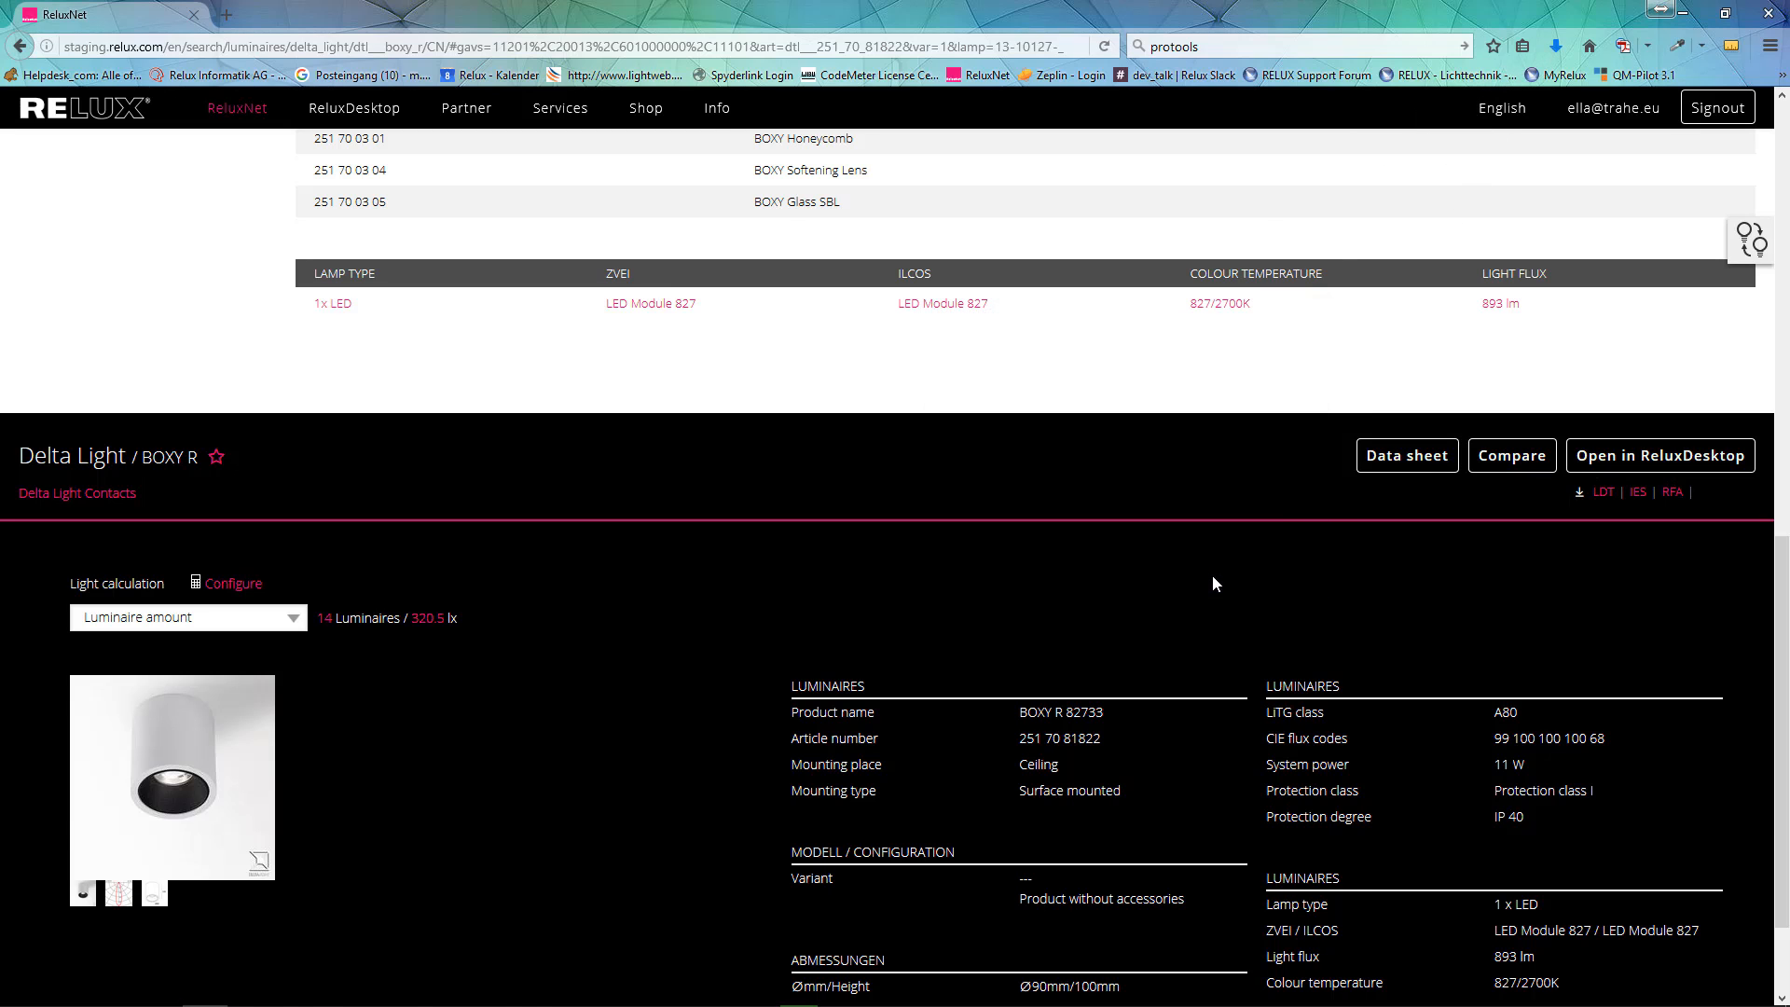
left_click(1659, 454)
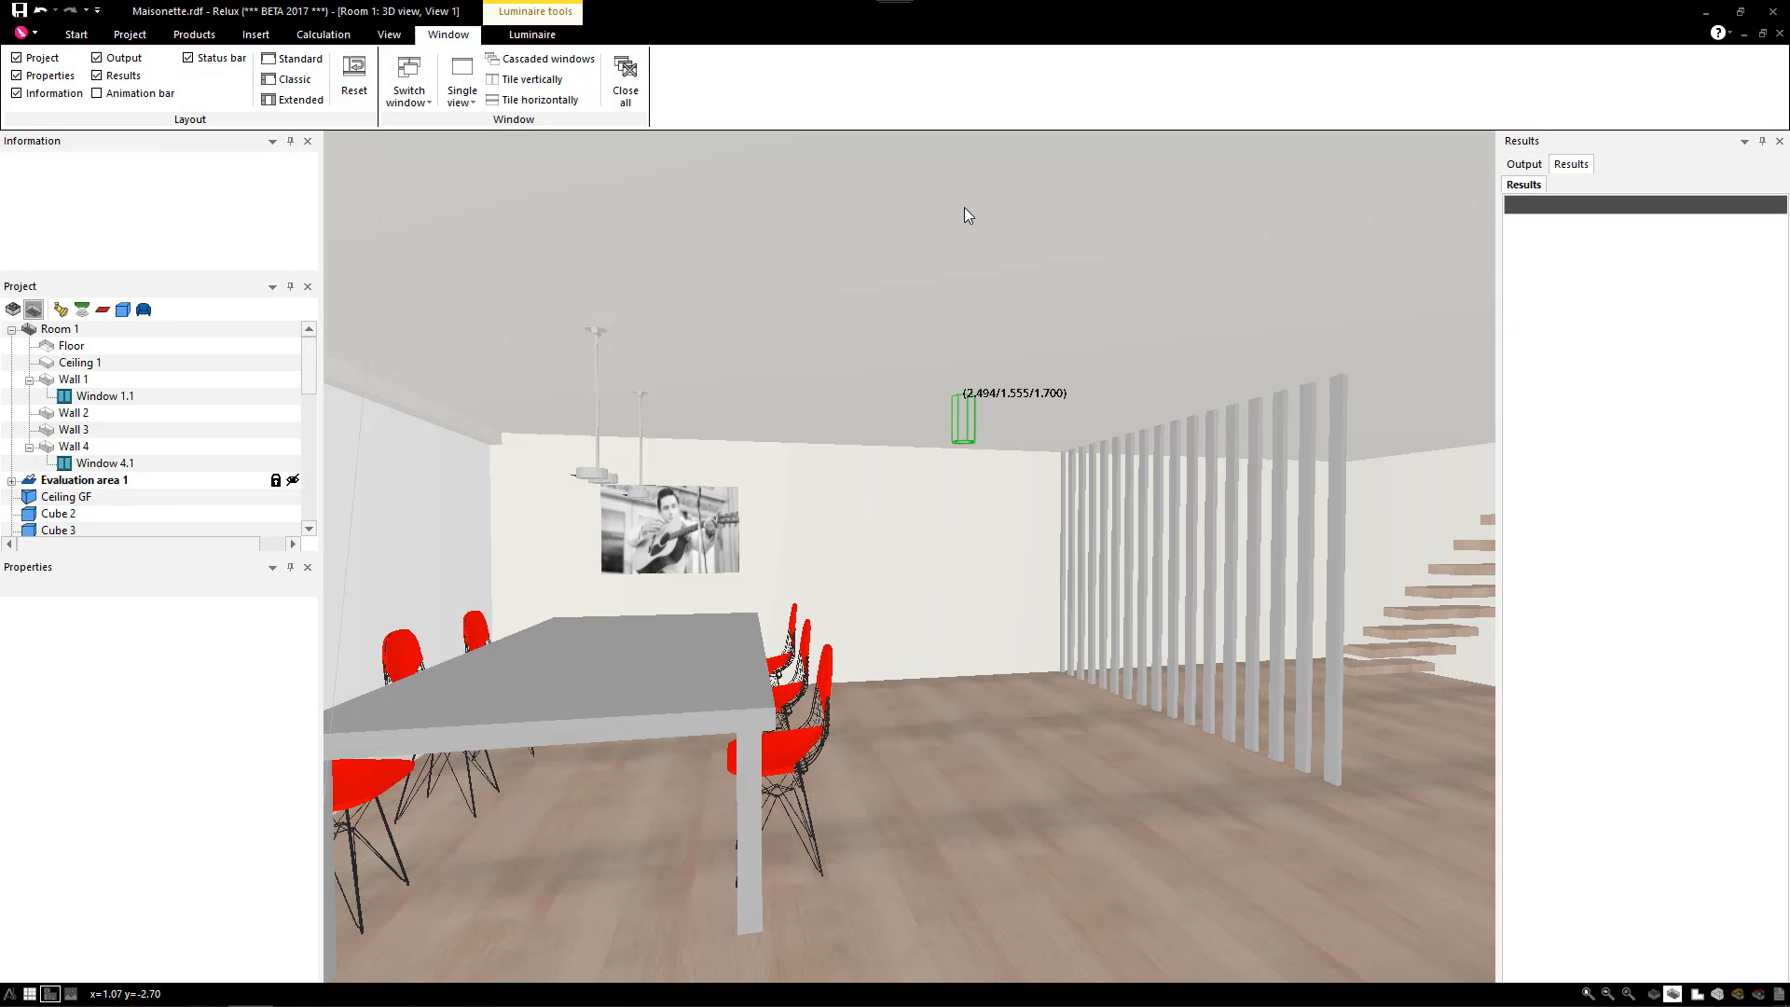
left_click(965, 411)
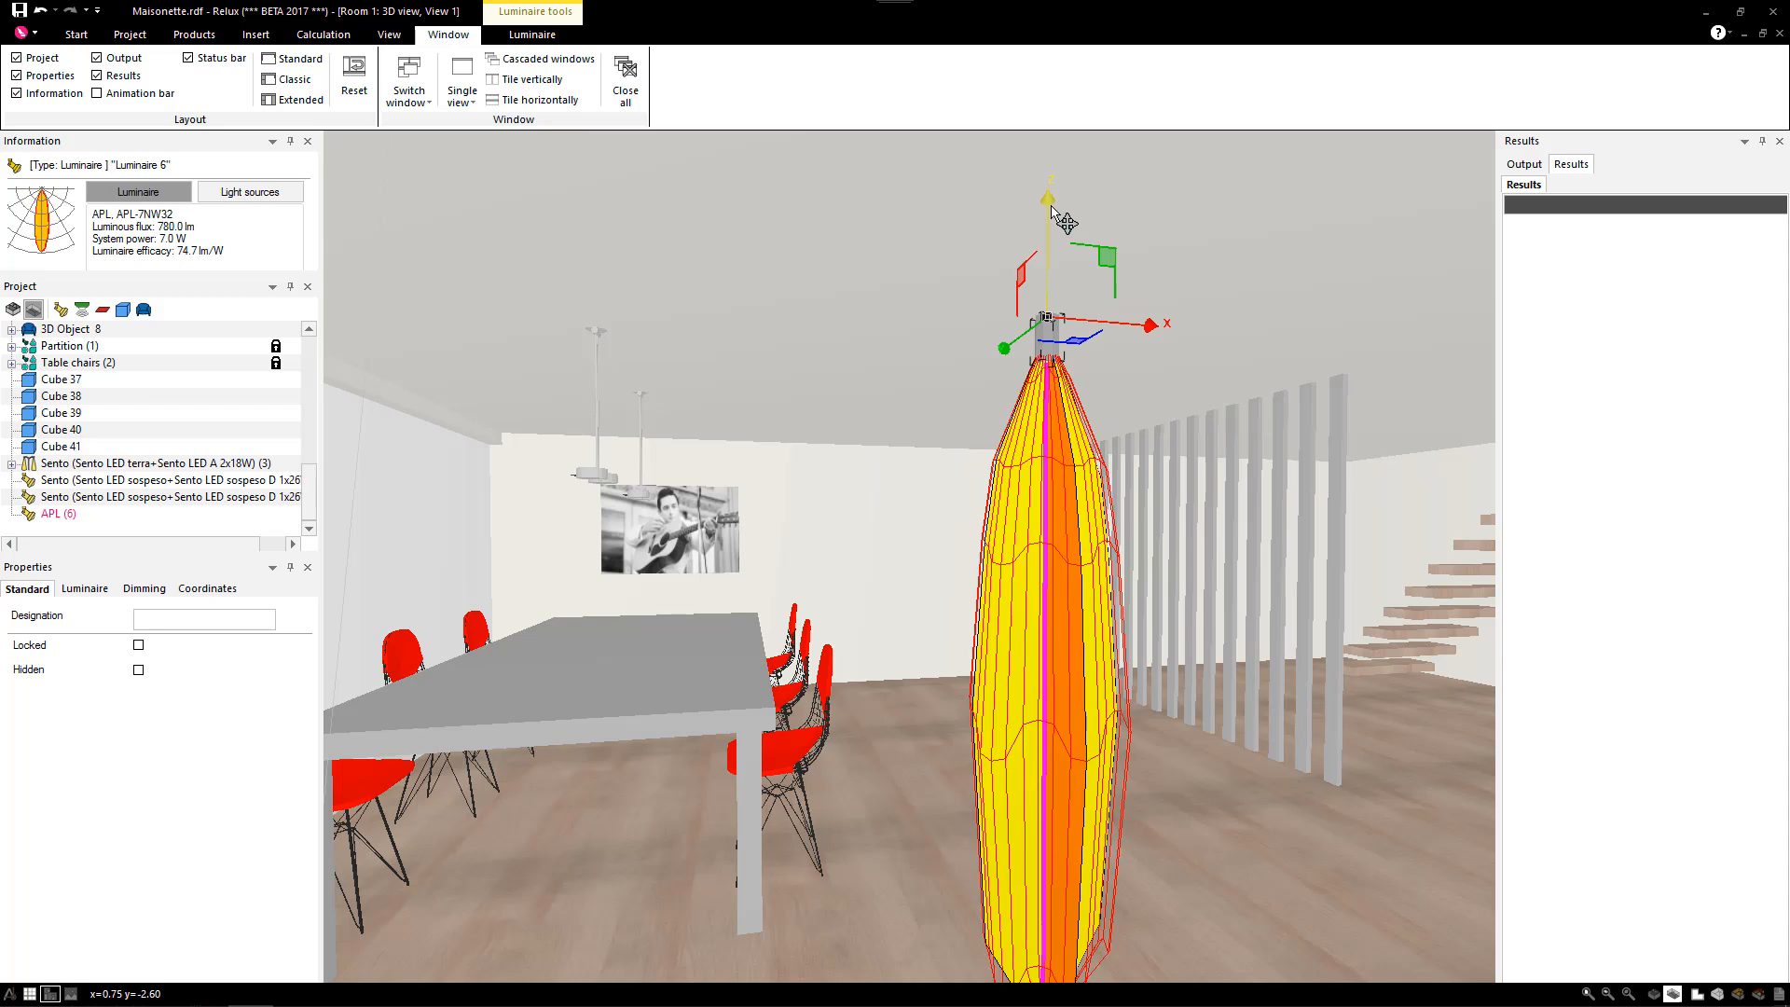